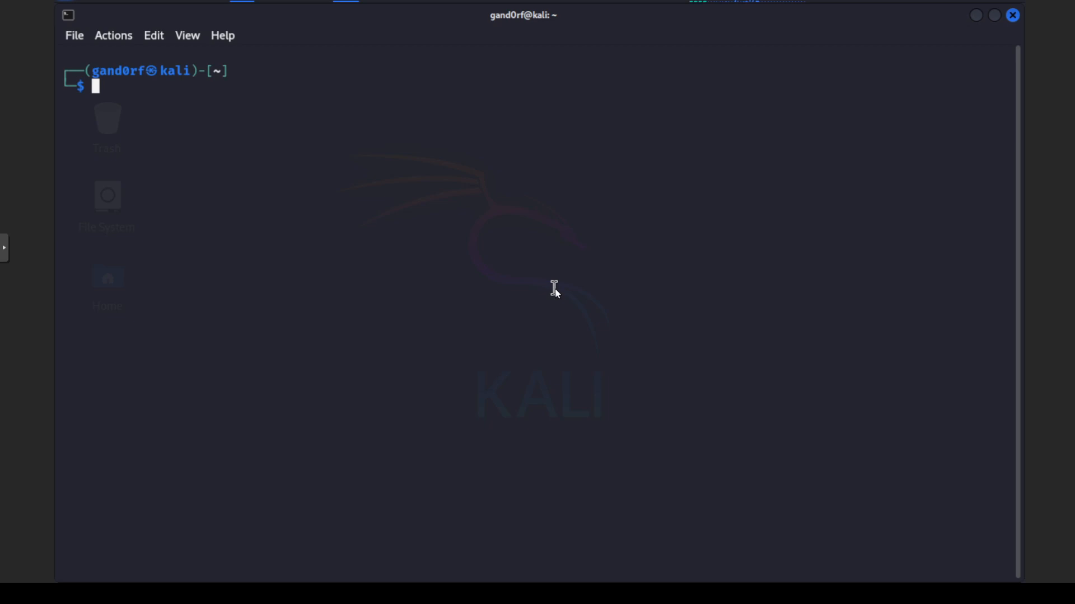
# Step: Run bare ffuf to print its errors and help listing
pyautogui.write('ffuf')
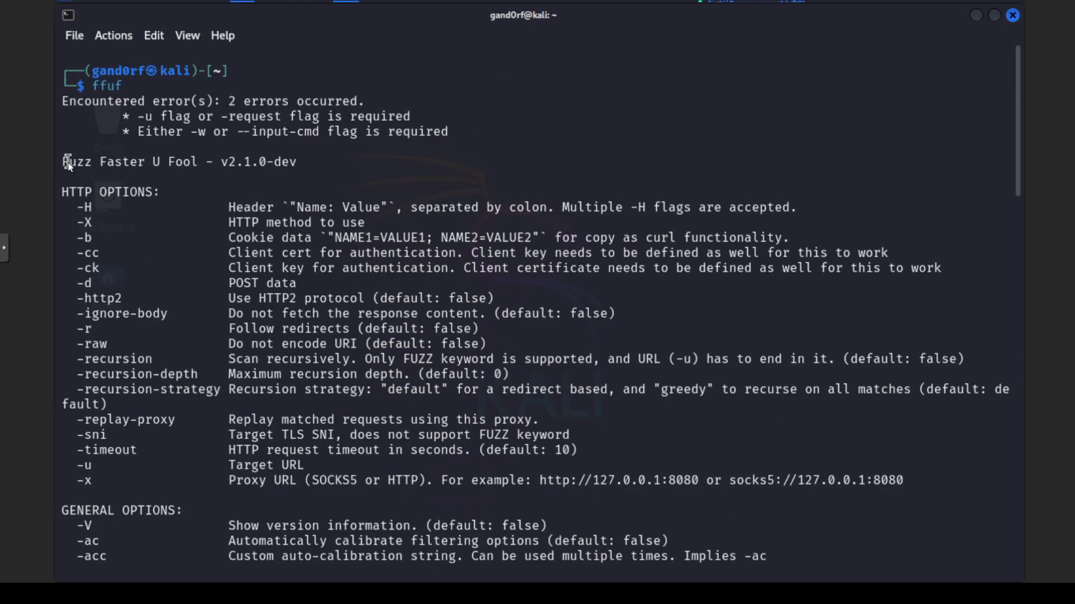
pyautogui.doubleClick(70, 161)
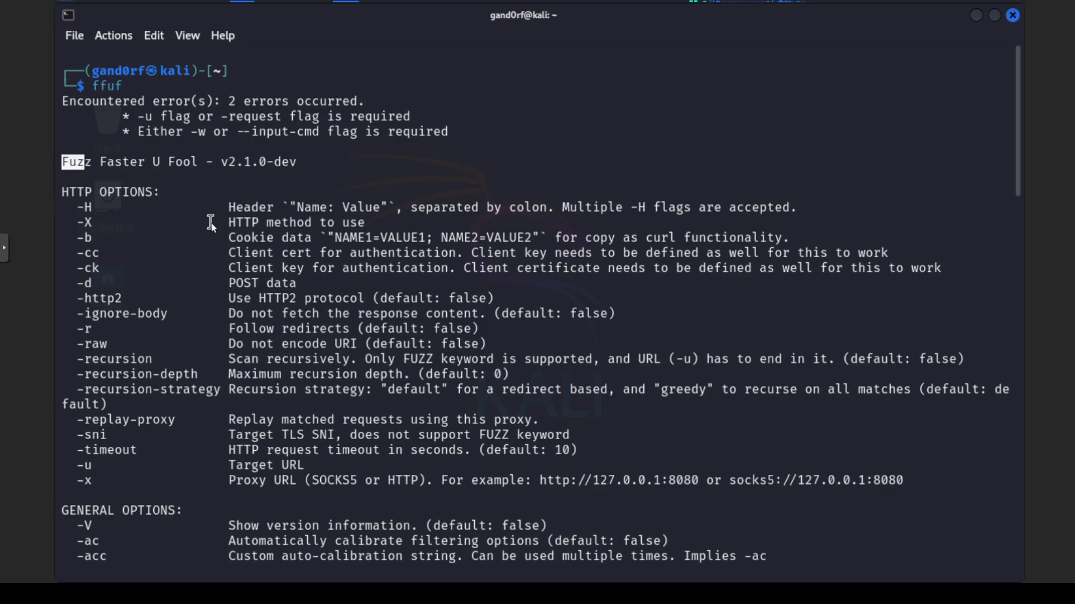
pyautogui.moveTo(76, 190)
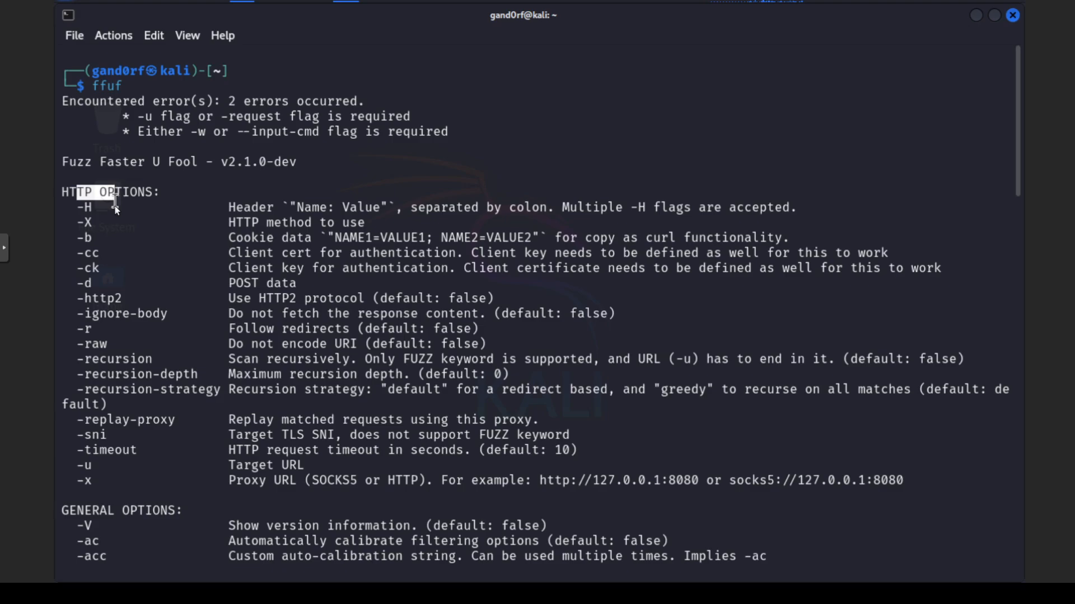
pyautogui.moveTo(97, 247)
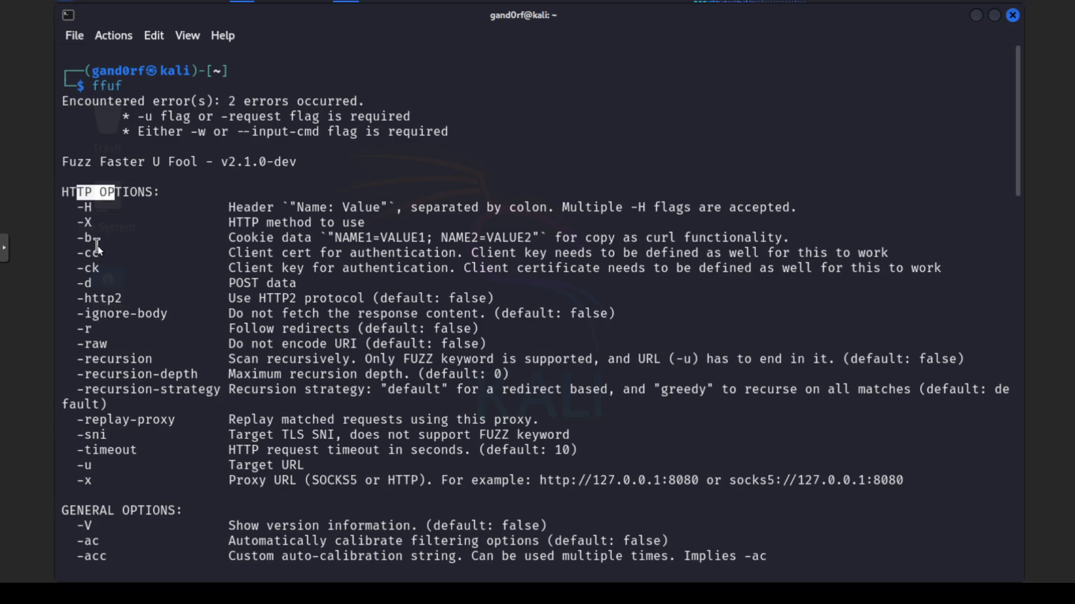
pyautogui.moveTo(109, 276)
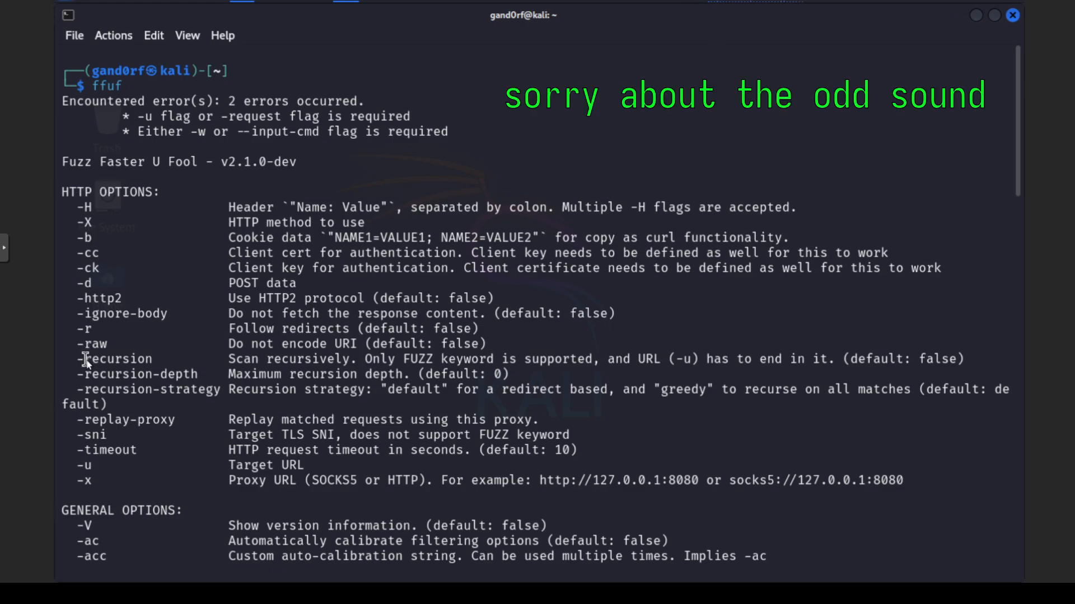
# Step: Highlight the -recursion and recursion-strategy options in the HTTP options
pyautogui.doubleClick(116, 359)
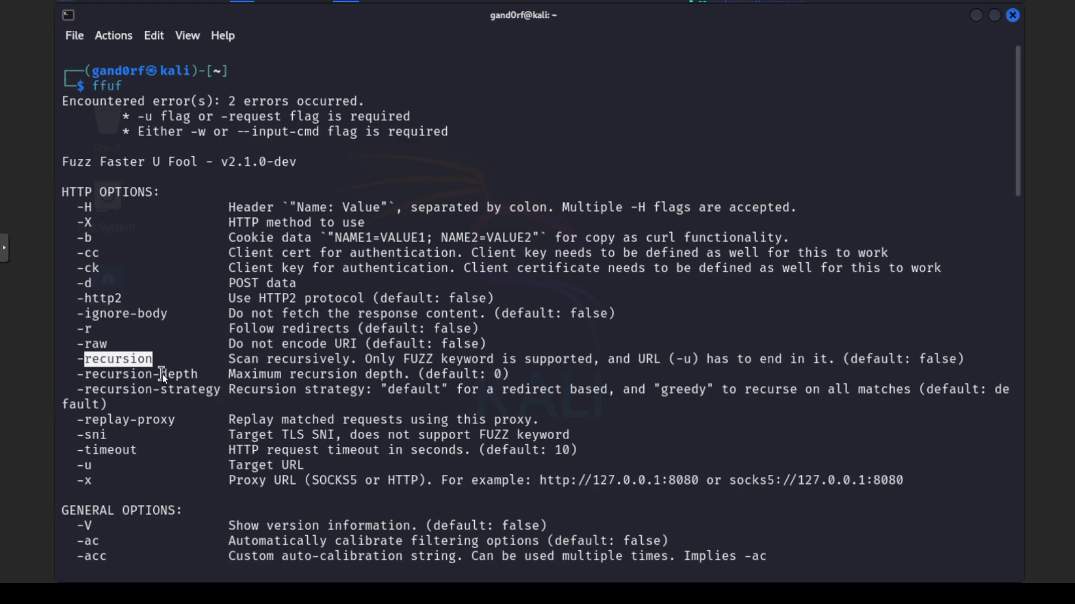
pyautogui.doubleClick(185, 389)
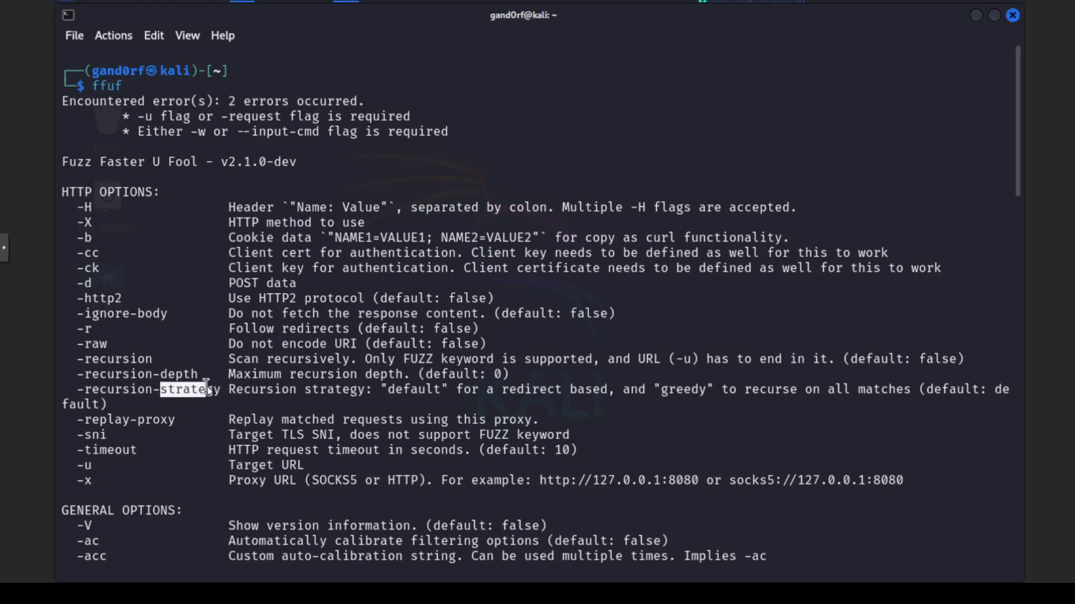
pyautogui.doubleClick(182, 374)
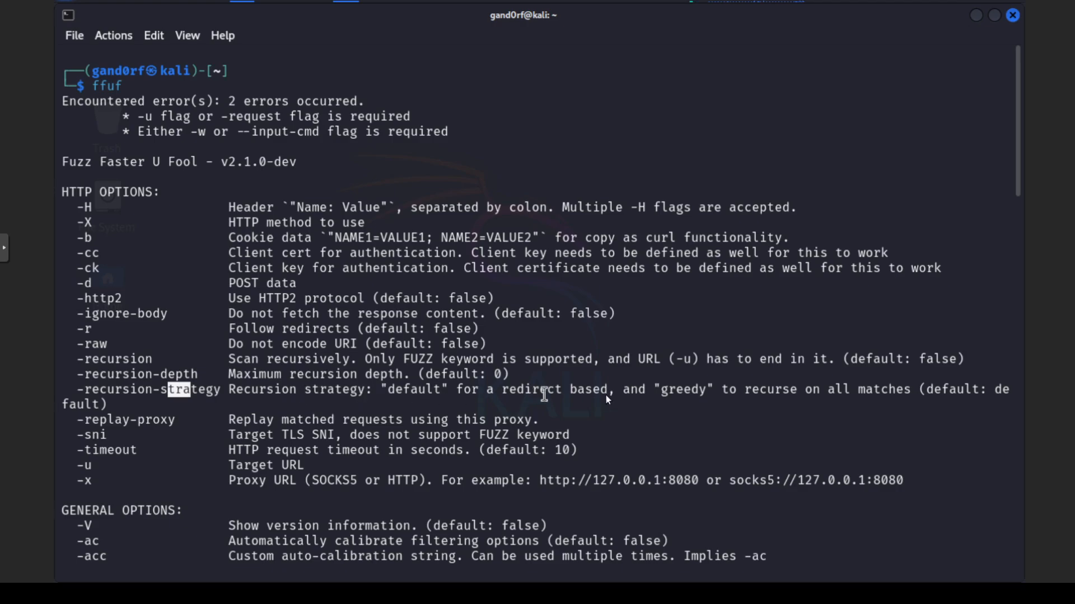
pyautogui.moveTo(681, 399)
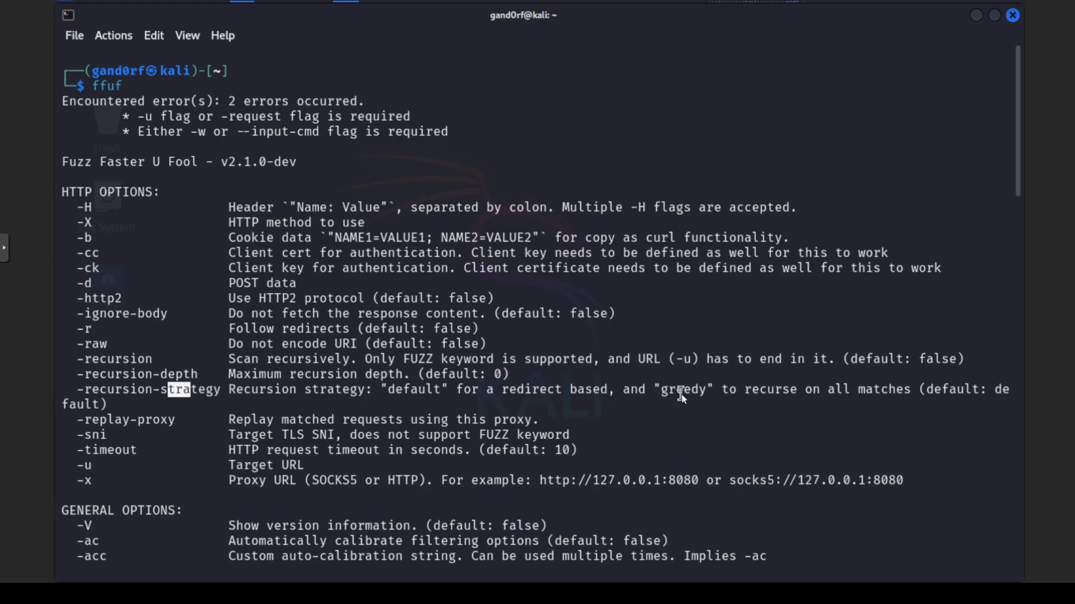
pyautogui.moveTo(600, 400)
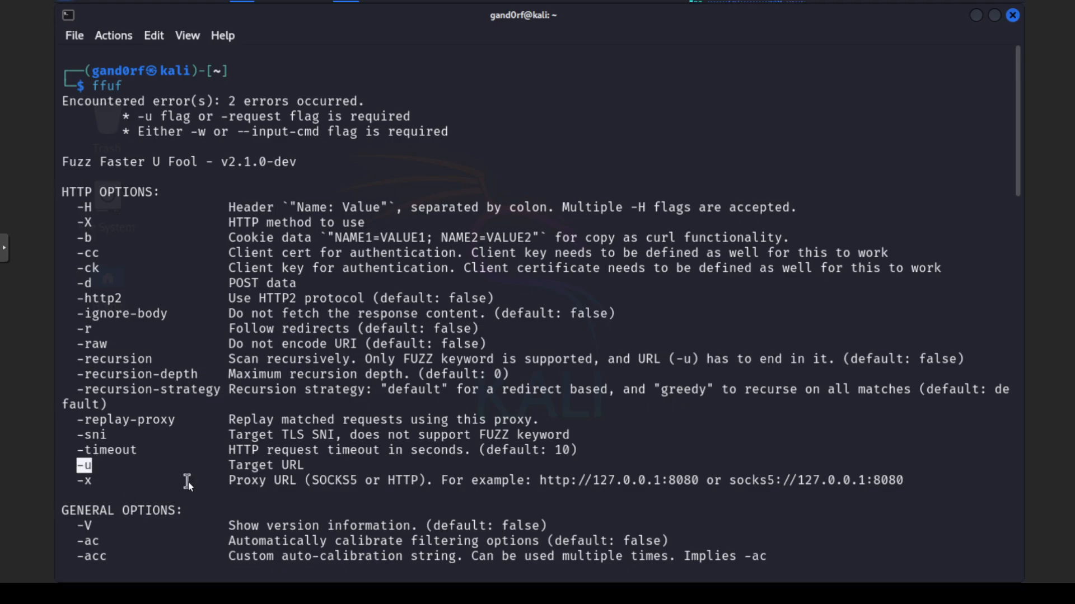
pyautogui.moveTo(189, 484)
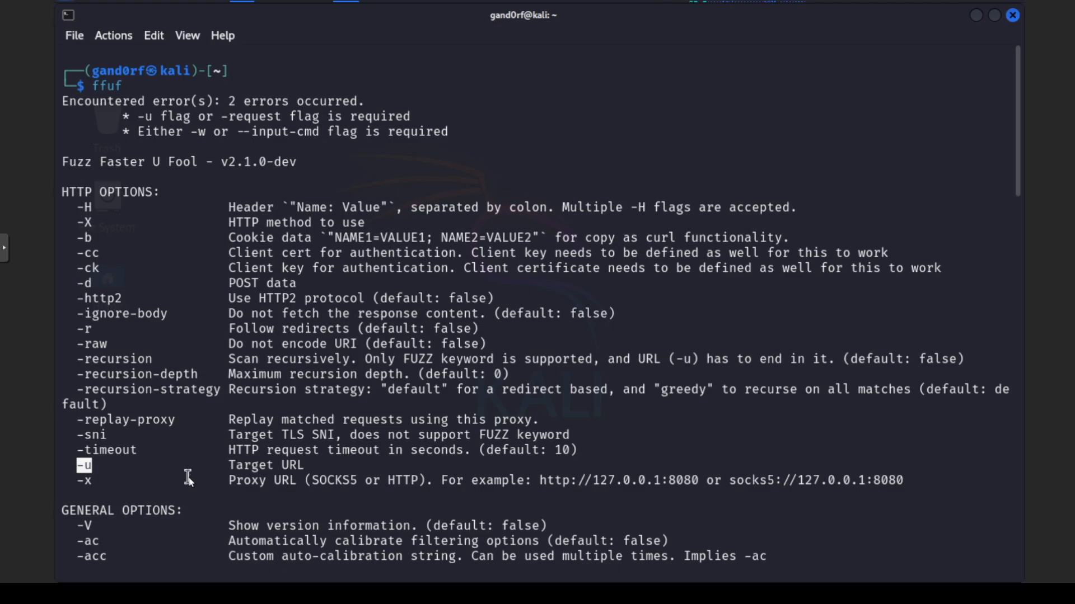
# Step: Scroll the ffuf help down through the general options into the matcher options
pyautogui.scroll(-3)
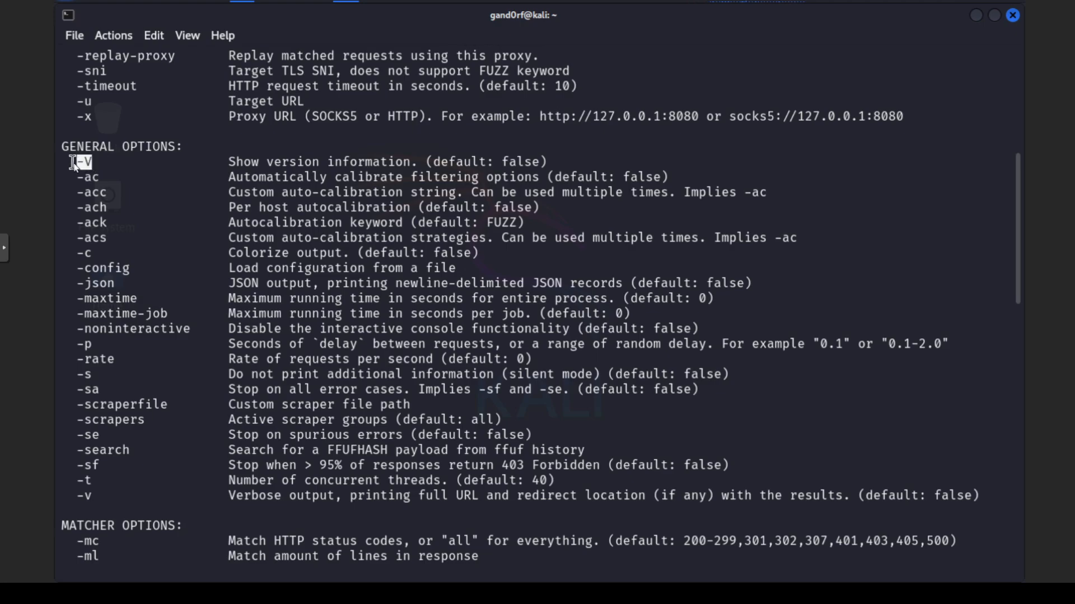
pyautogui.moveTo(94, 258)
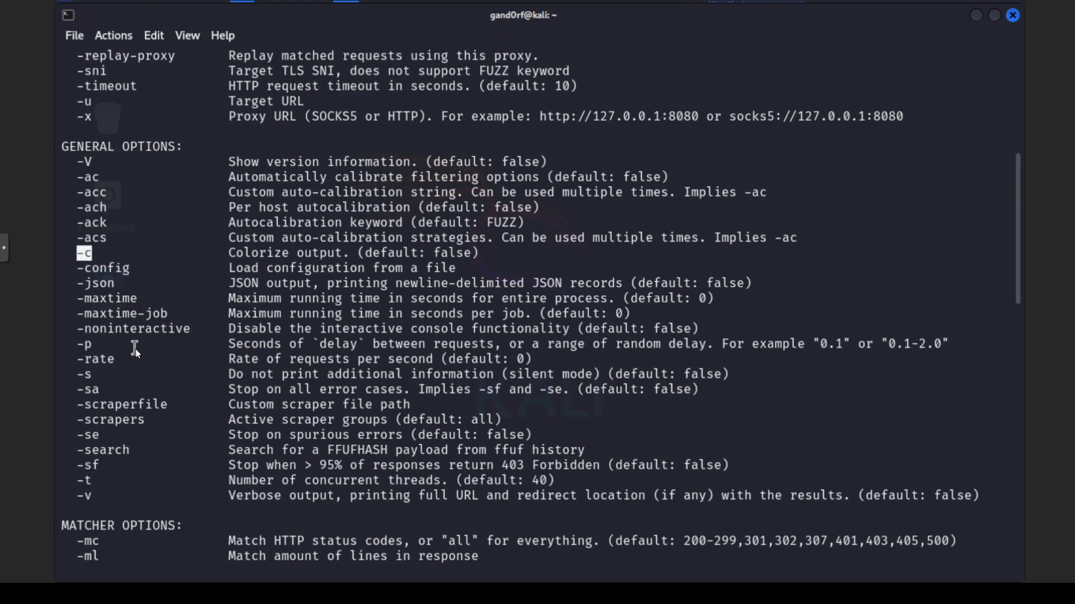
pyautogui.moveTo(140, 363)
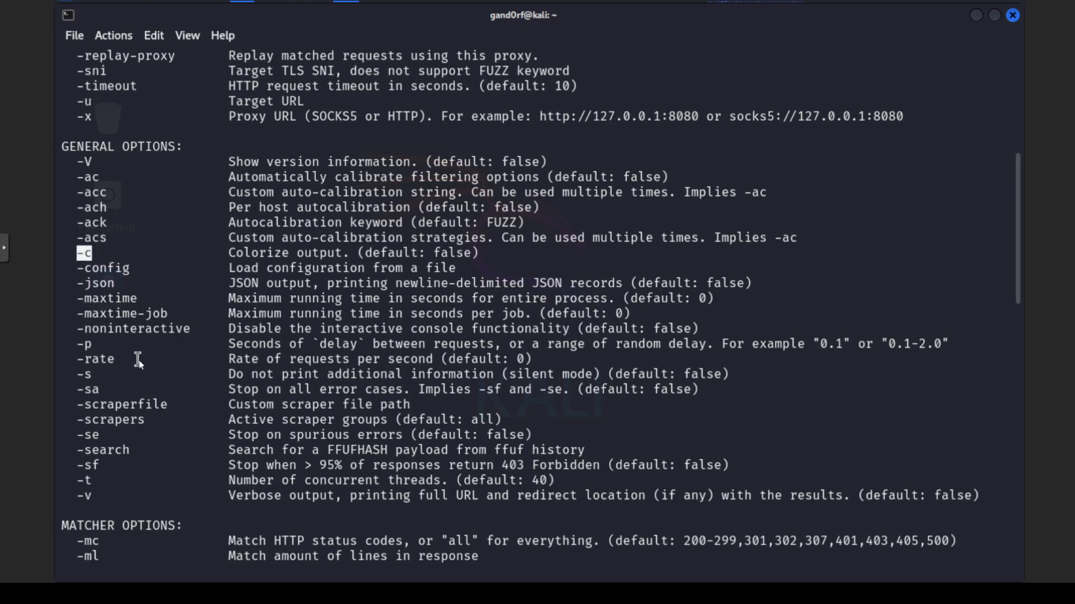
pyautogui.moveTo(117, 286)
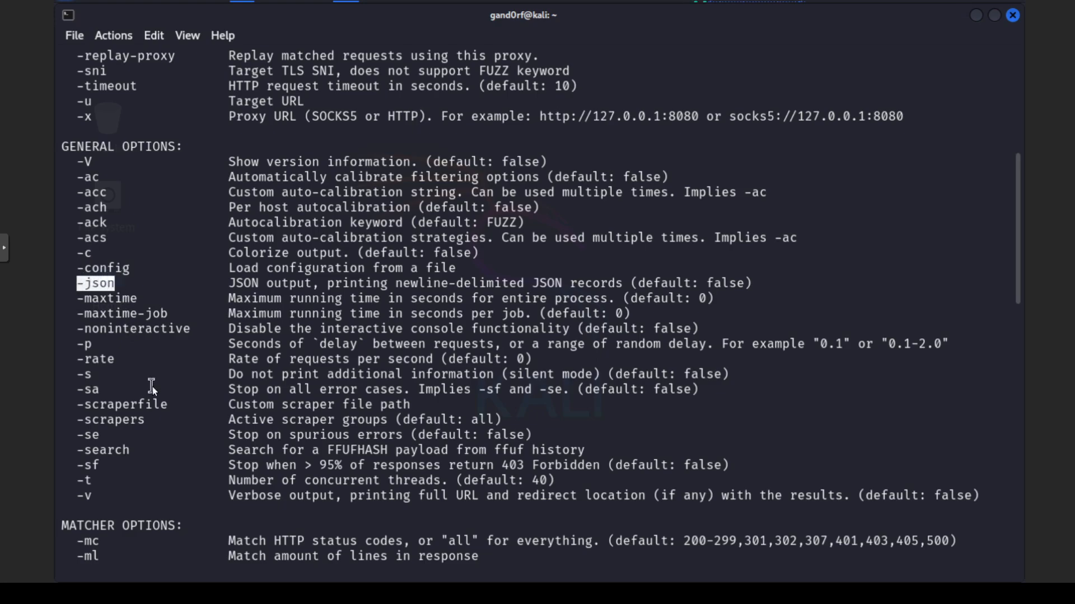
pyautogui.moveTo(144, 415)
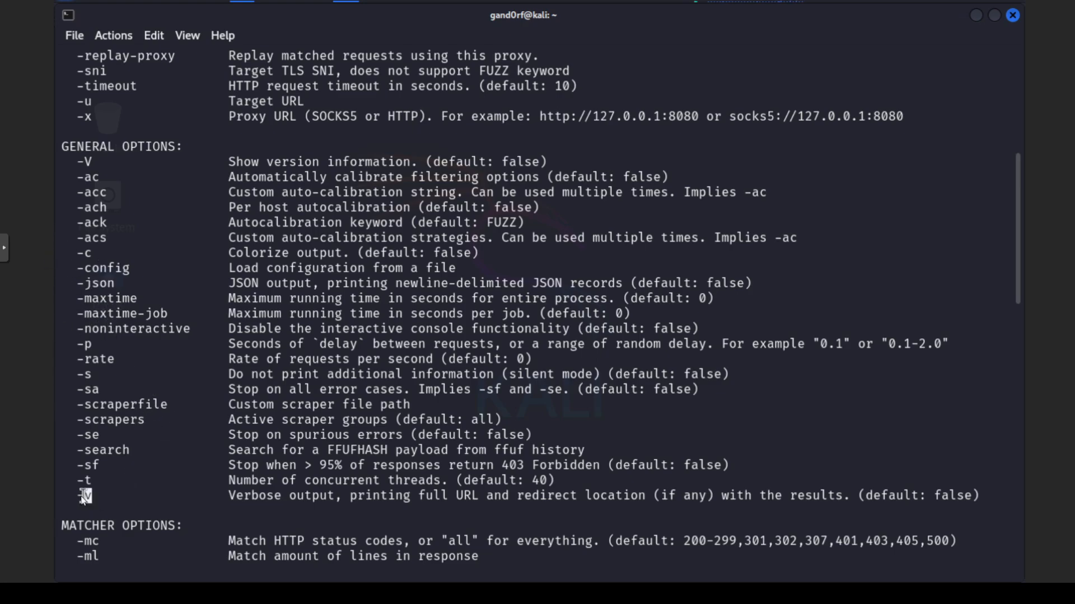
pyautogui.moveTo(230, 507)
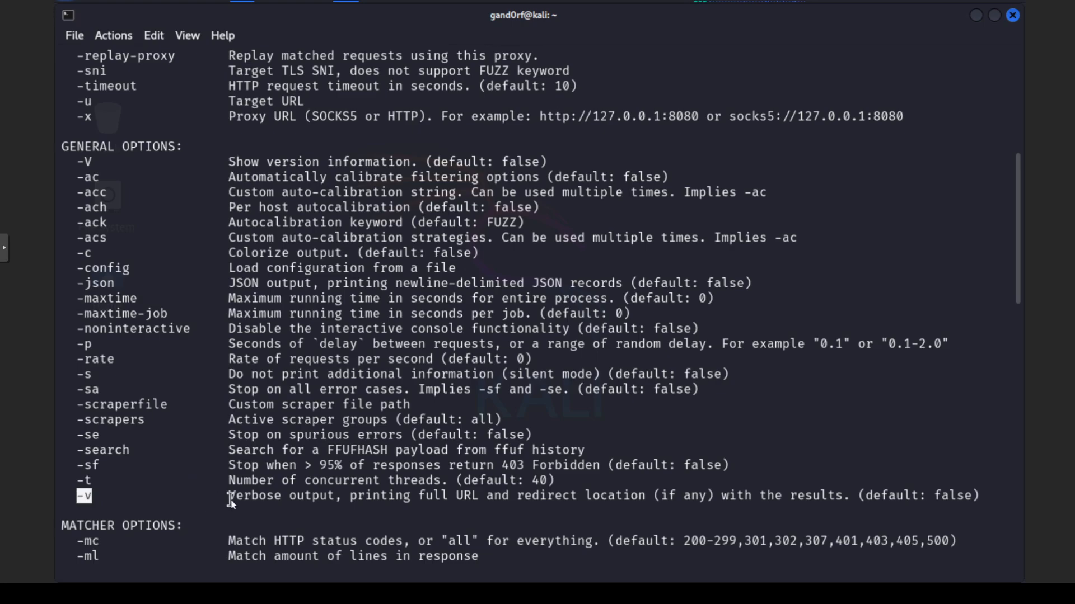
pyautogui.scroll(-3)
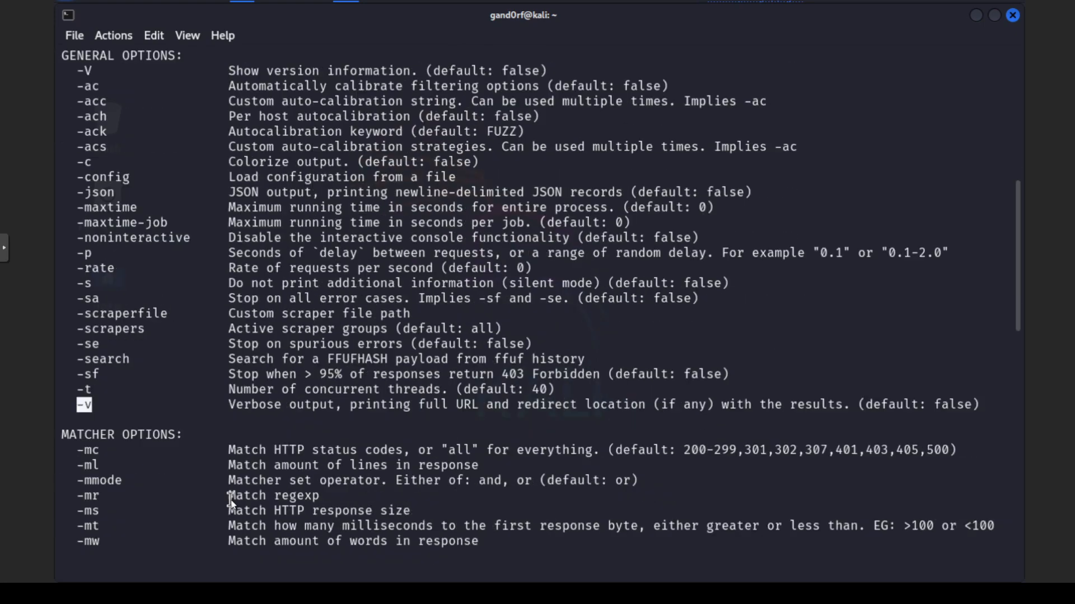
# Step: Scroll to the matcher options and highlight the default 200-299 status code range
pyautogui.scroll(-3)
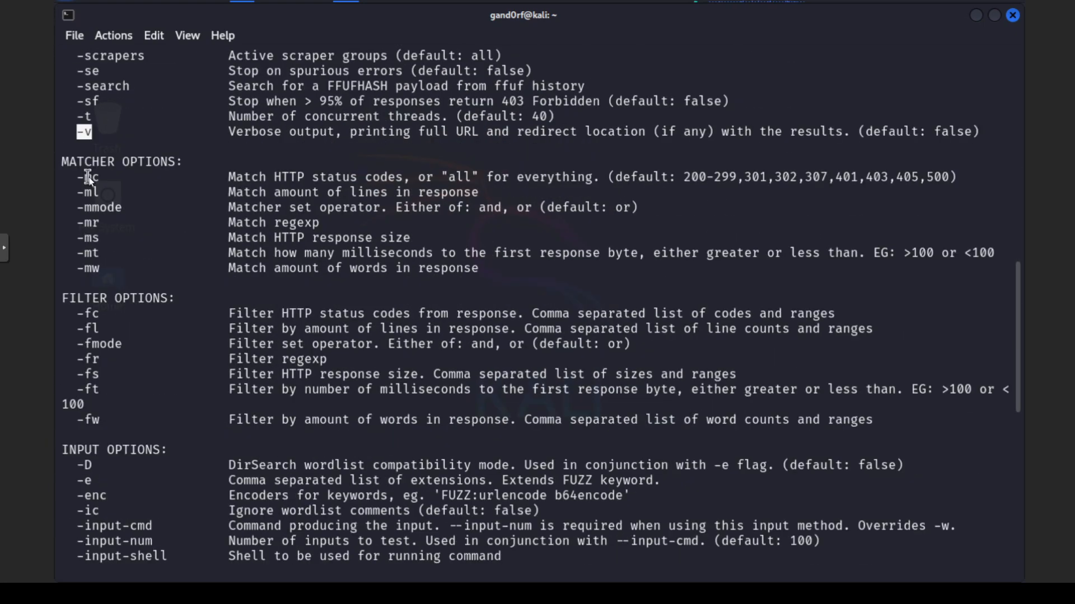
pyautogui.moveTo(112, 168)
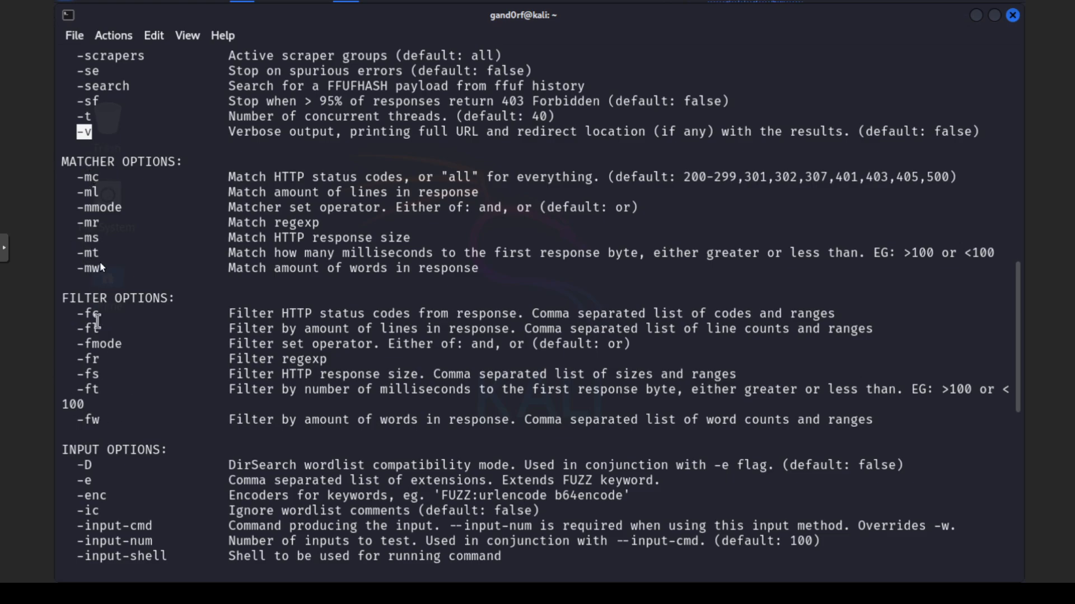
pyautogui.moveTo(140, 251)
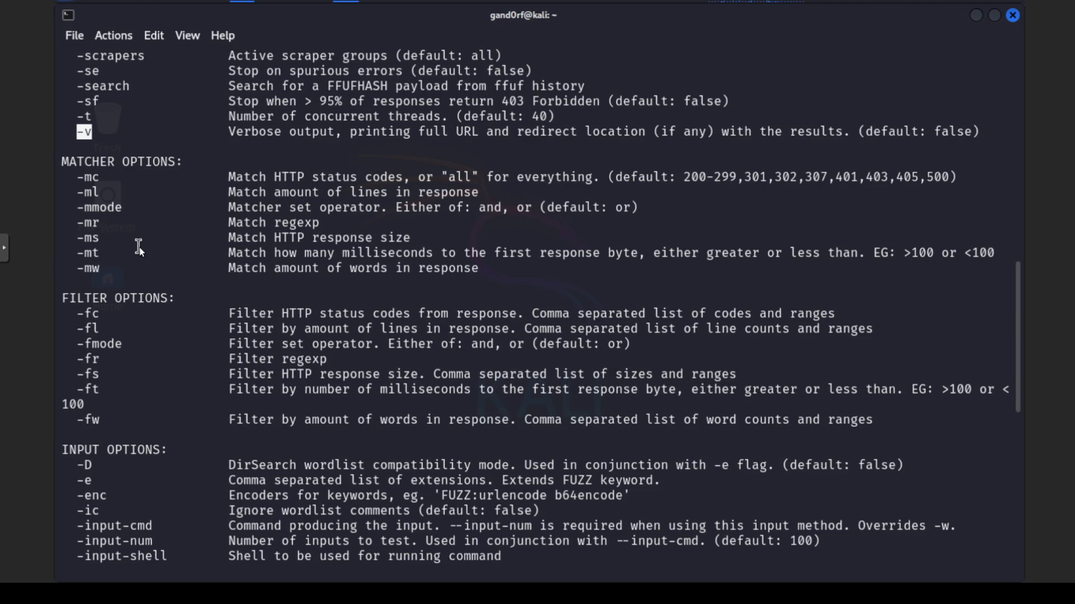
pyautogui.moveTo(90, 197)
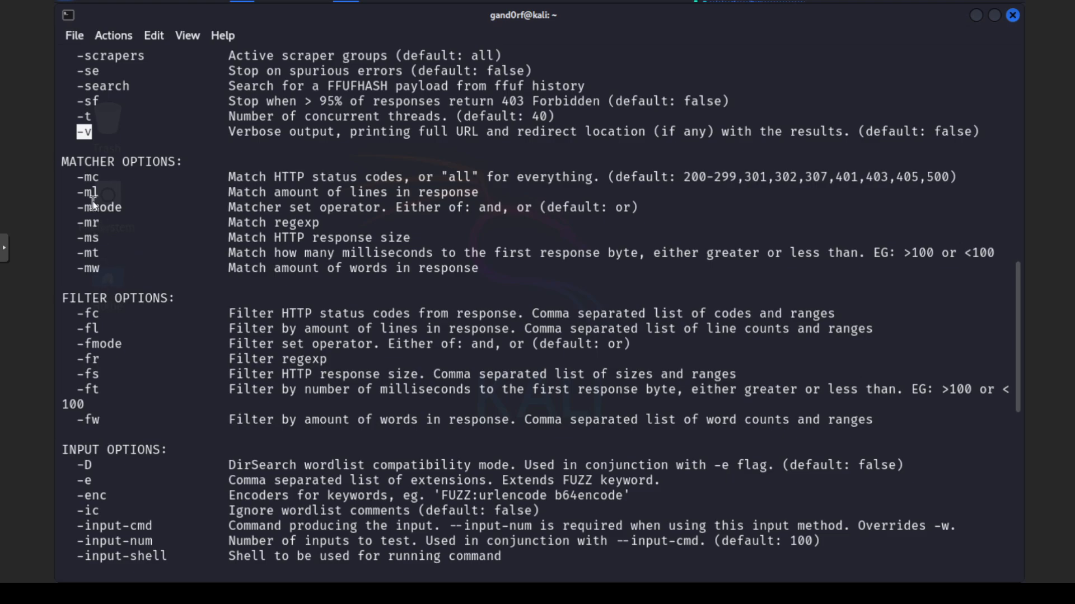
pyautogui.moveTo(81, 197)
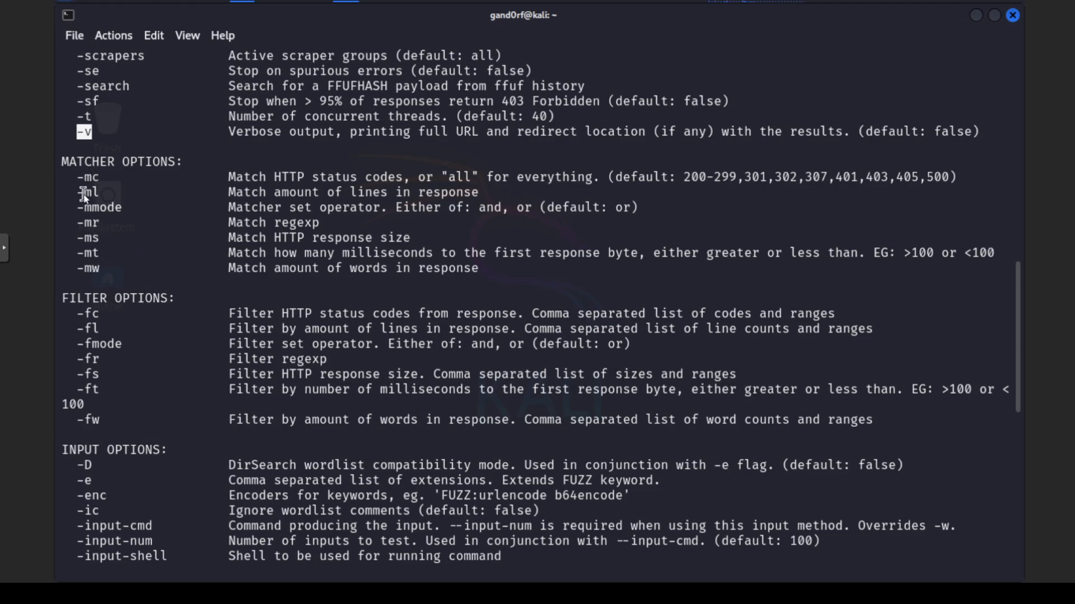
pyautogui.moveTo(108, 176)
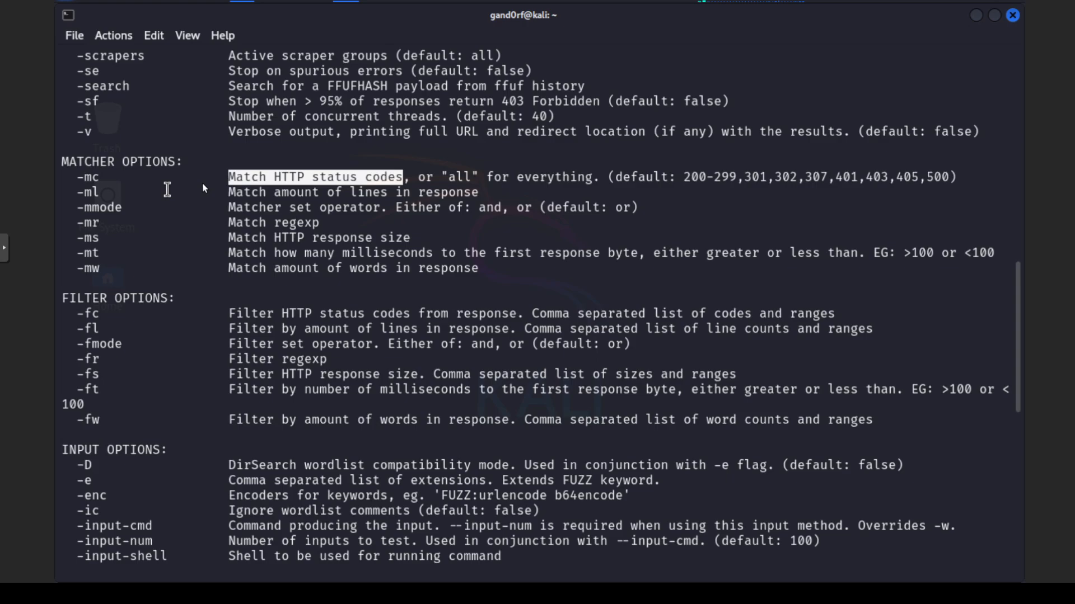
pyautogui.moveTo(686, 179)
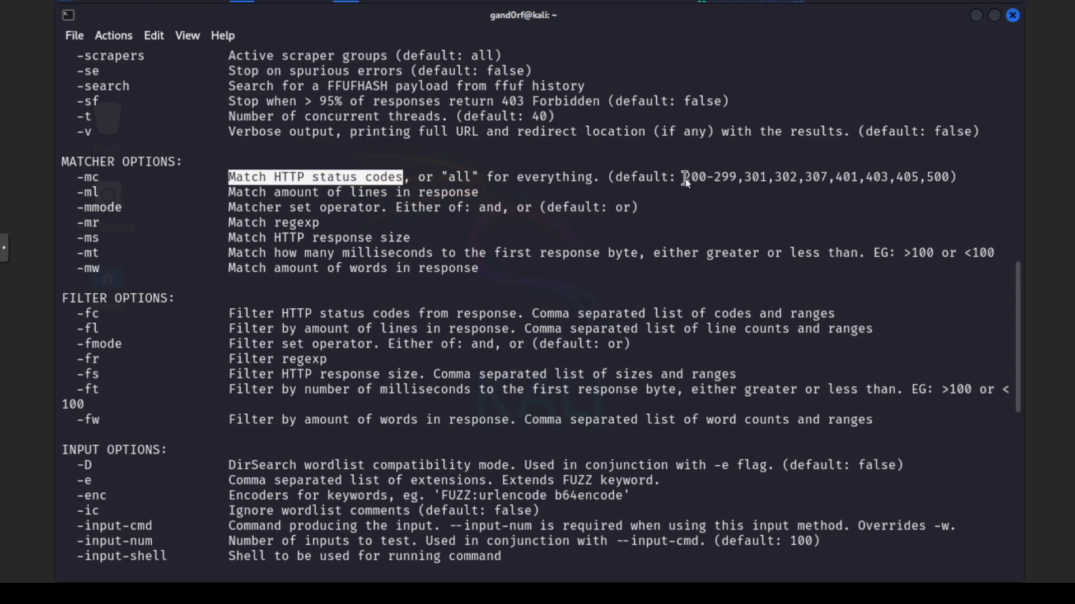
pyautogui.doubleClick(709, 177)
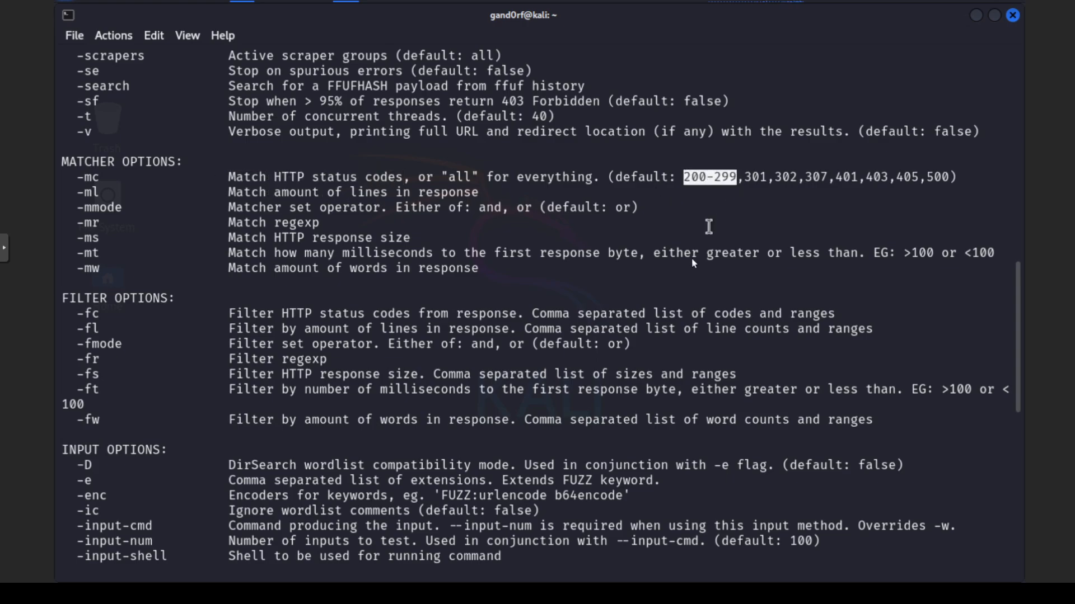
pyautogui.moveTo(691, 263)
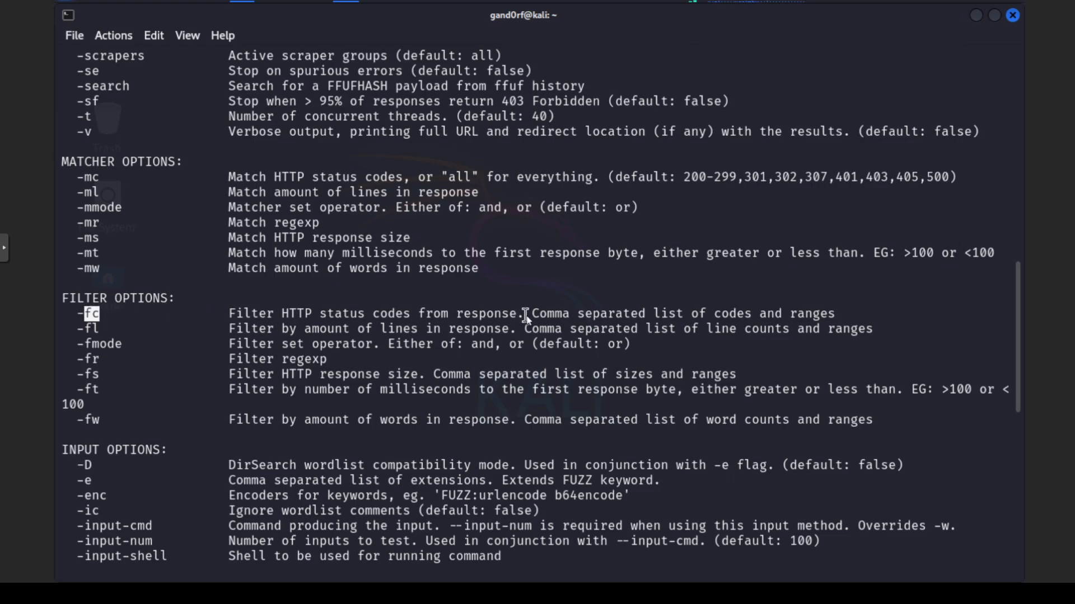
pyautogui.moveTo(129, 342)
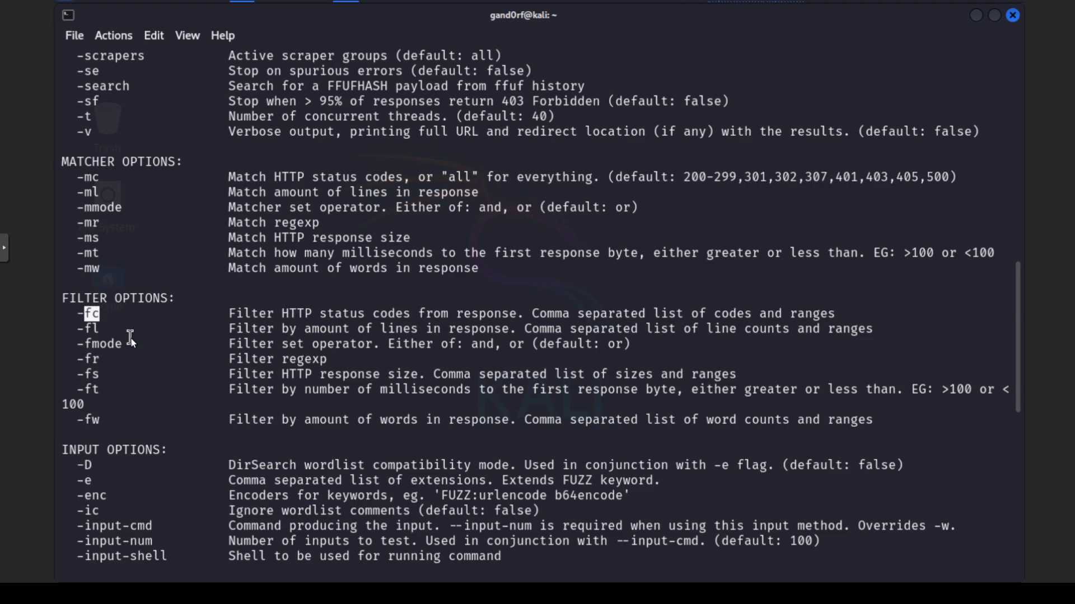
pyautogui.scroll(-3)
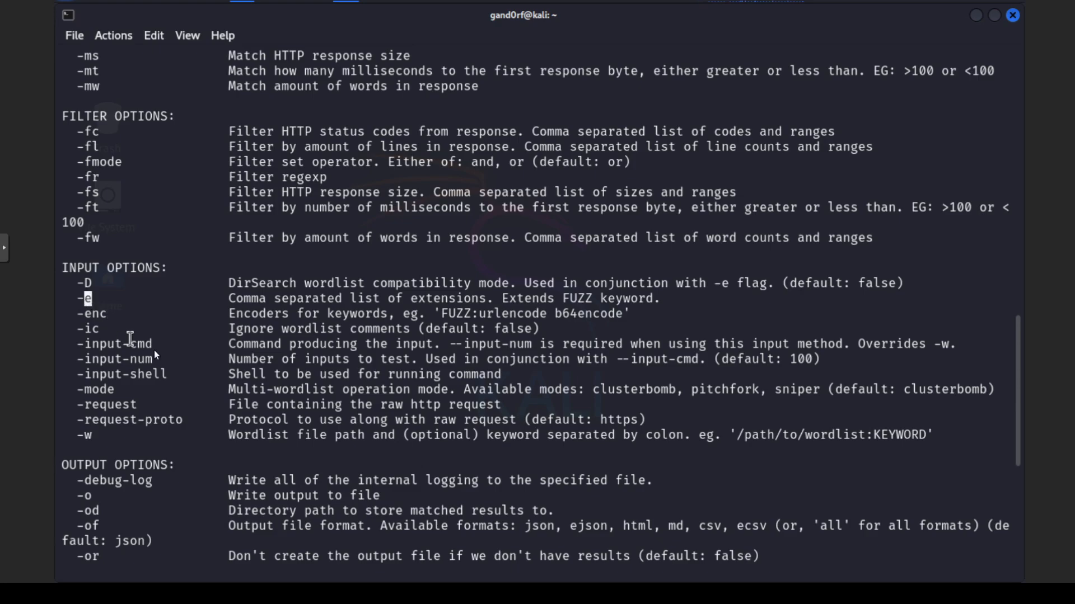
pyautogui.moveTo(211, 387)
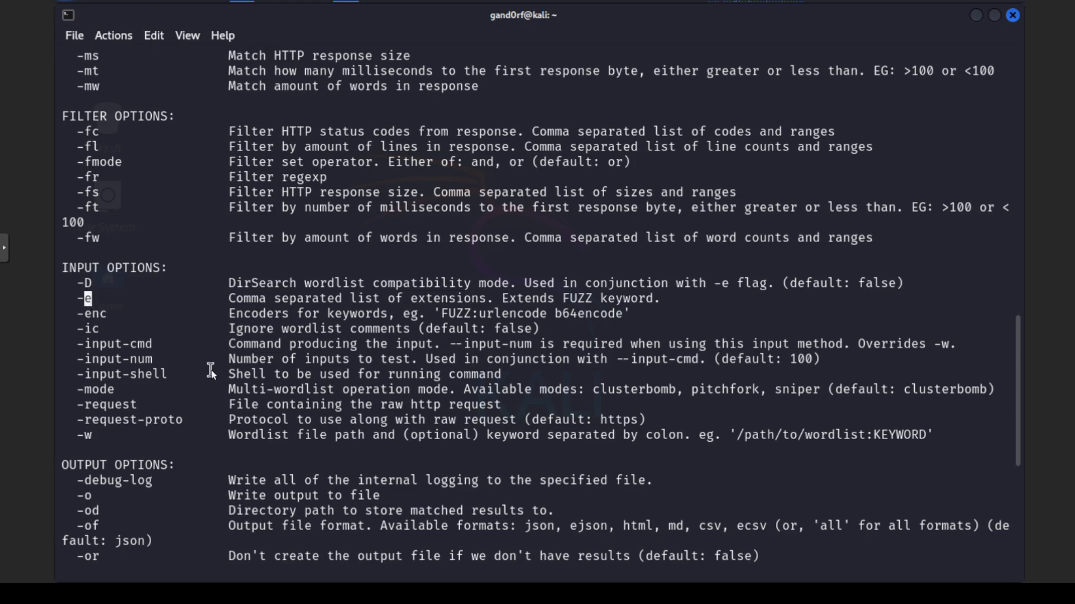
pyautogui.moveTo(437, 306)
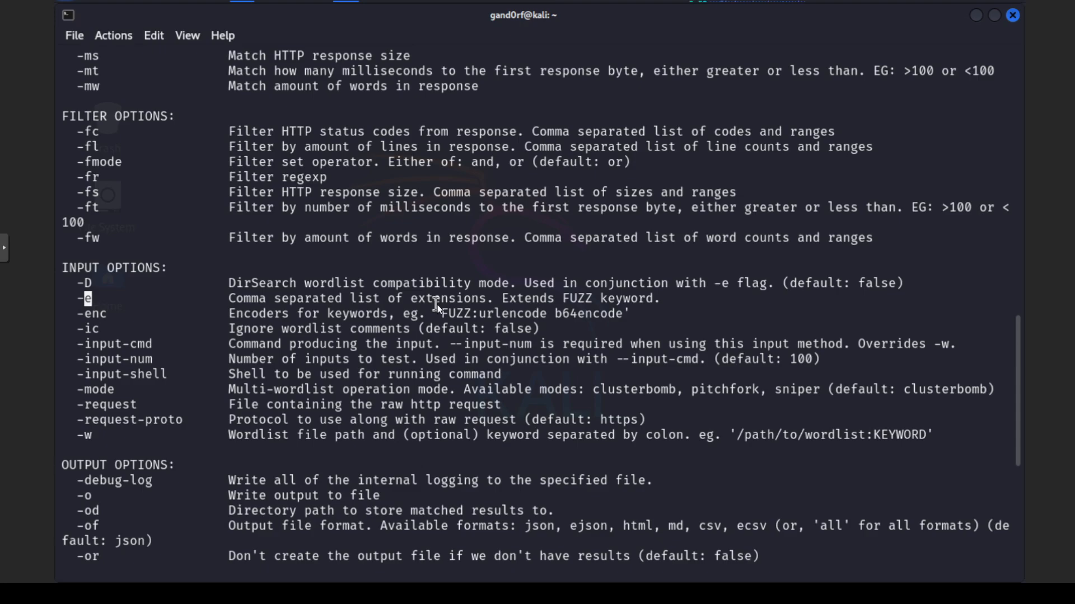
pyautogui.moveTo(141, 407)
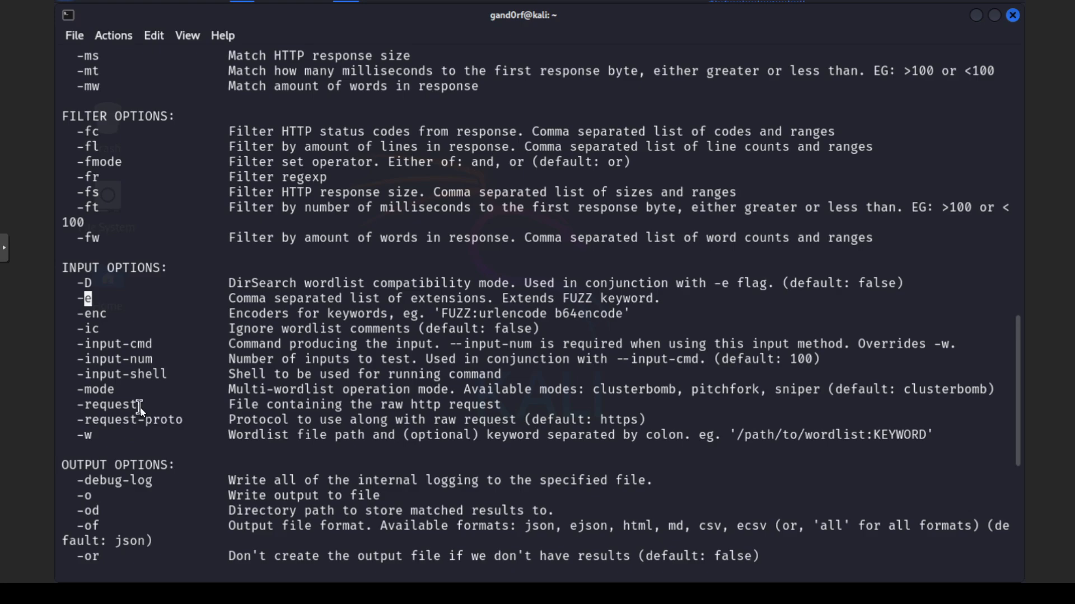
pyautogui.doubleClick(101, 405)
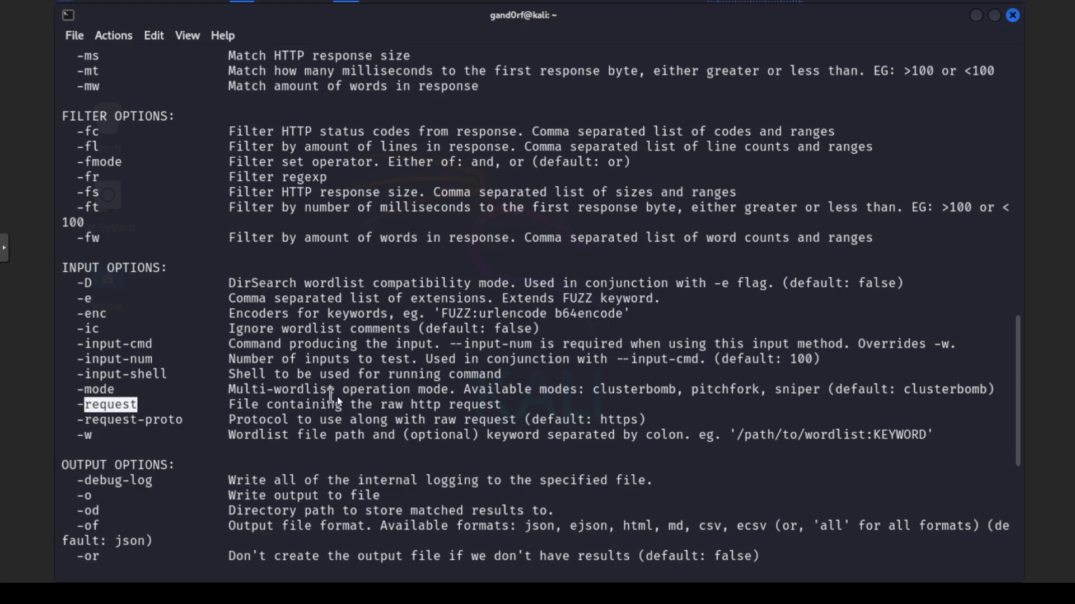
pyautogui.moveTo(482, 410)
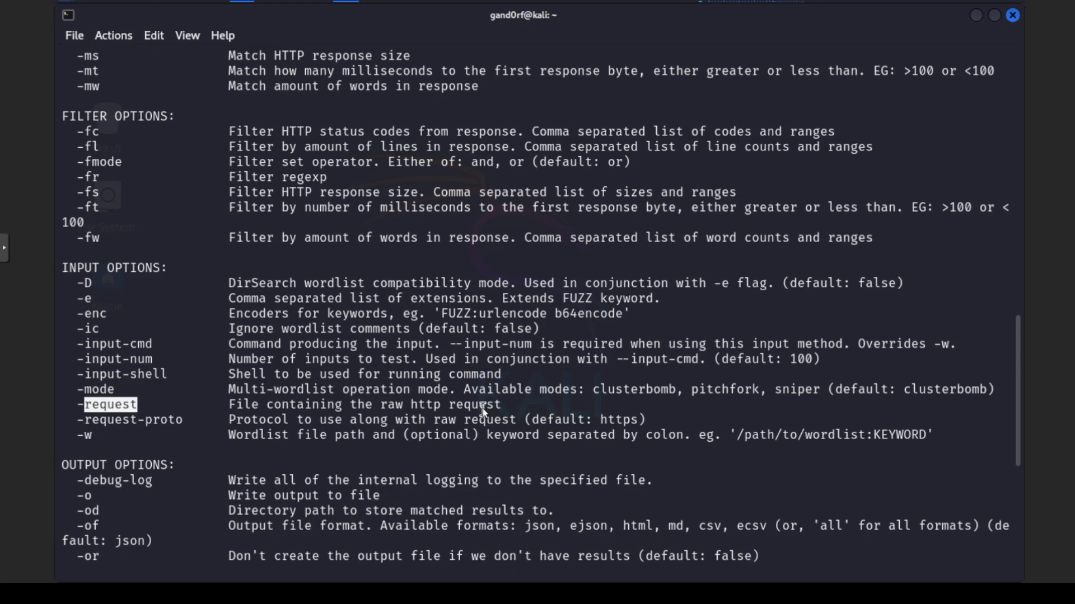
pyautogui.scroll(-3)
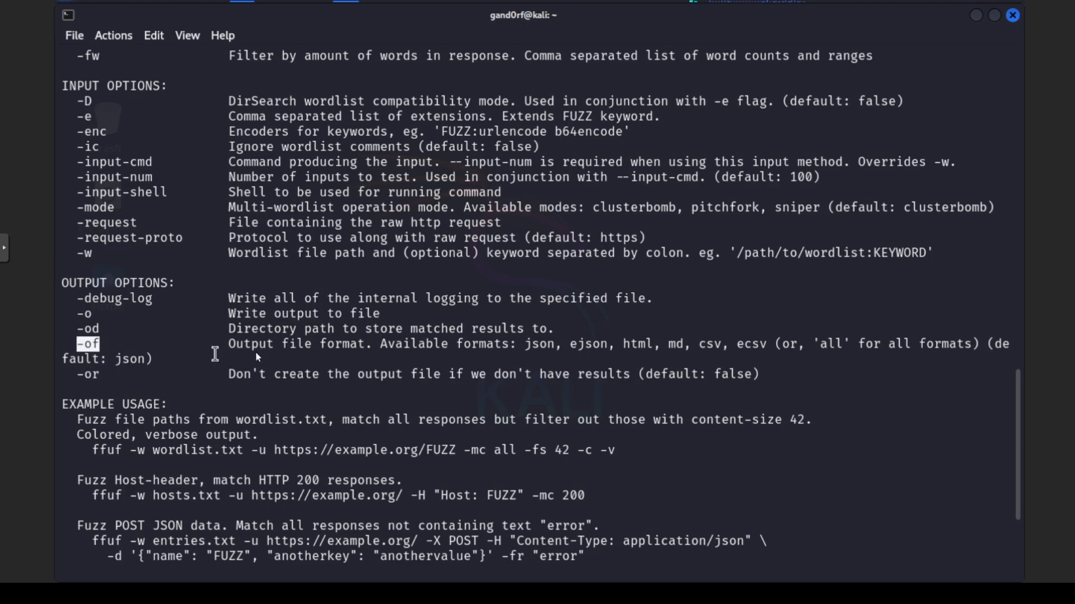
pyautogui.moveTo(329, 356)
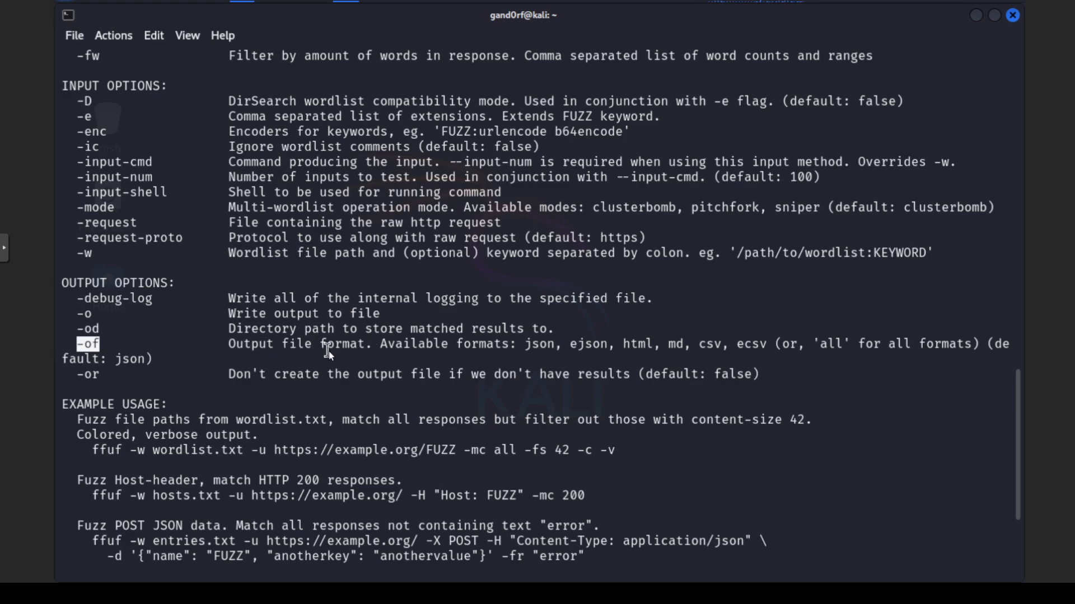
pyautogui.doubleClick(541, 343)
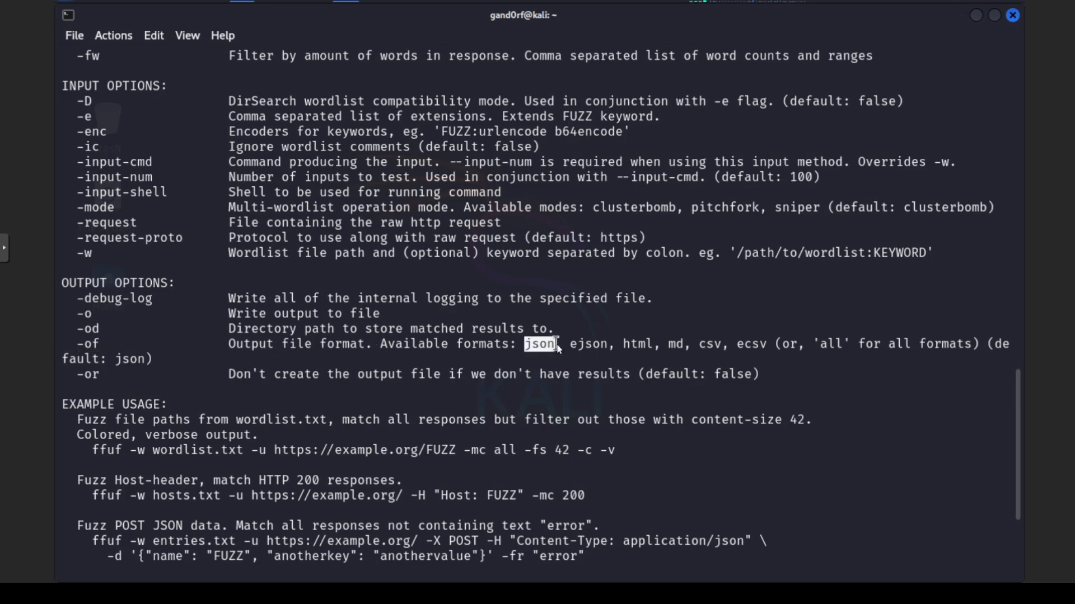
pyautogui.moveTo(678, 346)
pyautogui.write('ffuf -w /usr/share/wordlists/dirb/common.txt -u http://10.10.10.50/FUZZ -c')
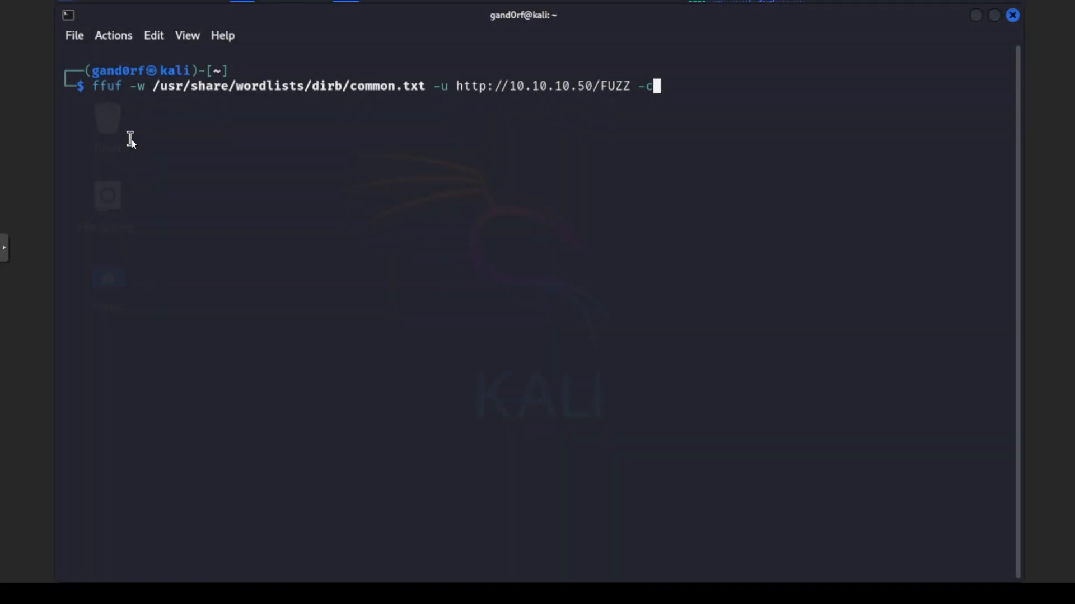
pyautogui.moveTo(143, 147)
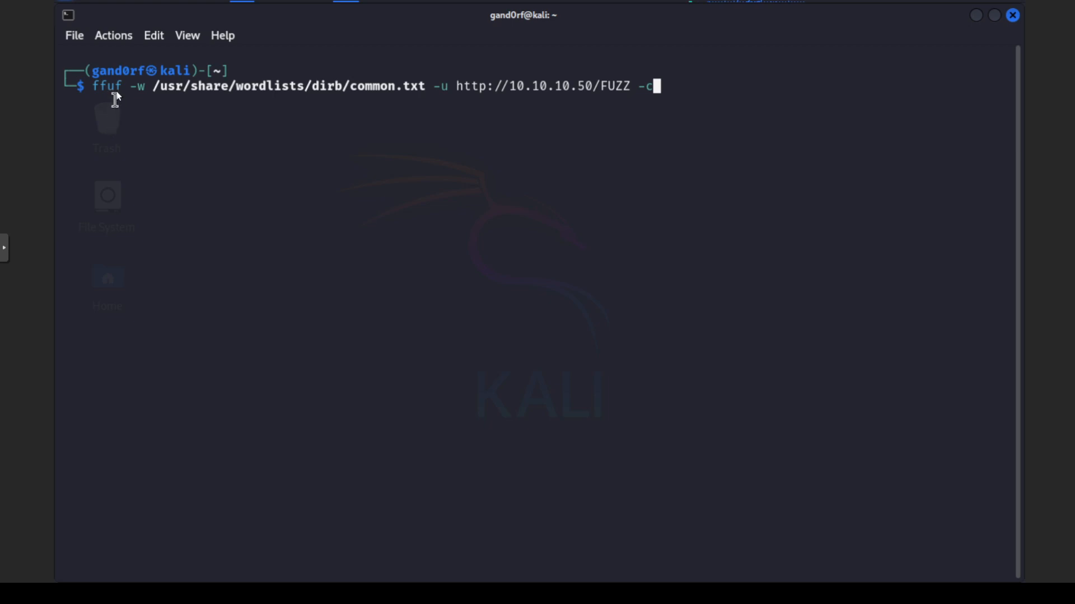
# Step: Highlight the -w wordlist and -u target URL options in the ffuf command
pyautogui.doubleClick(136, 86)
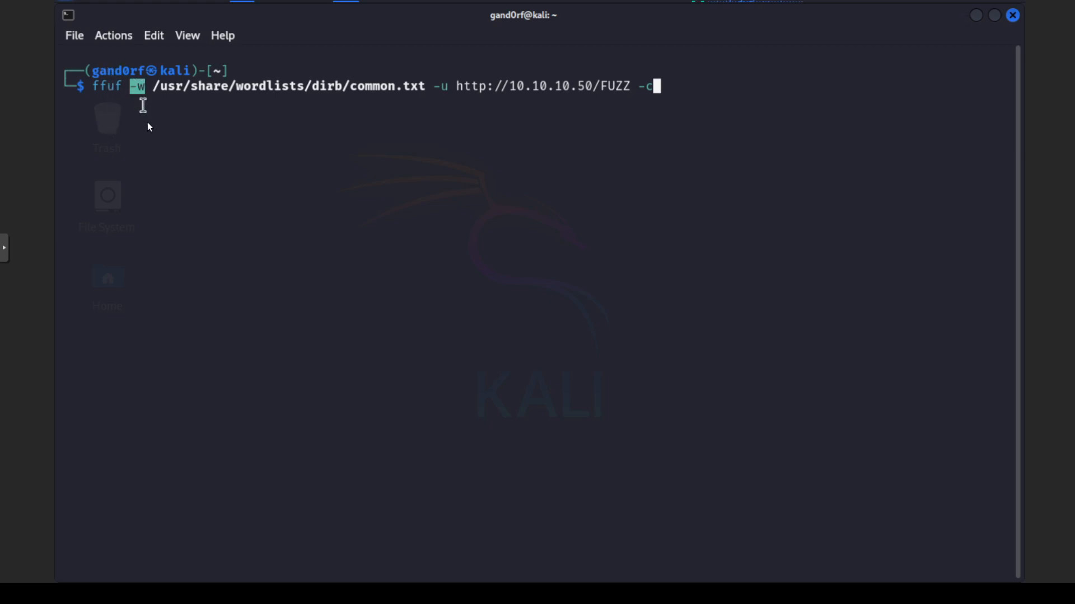
pyautogui.moveTo(161, 92)
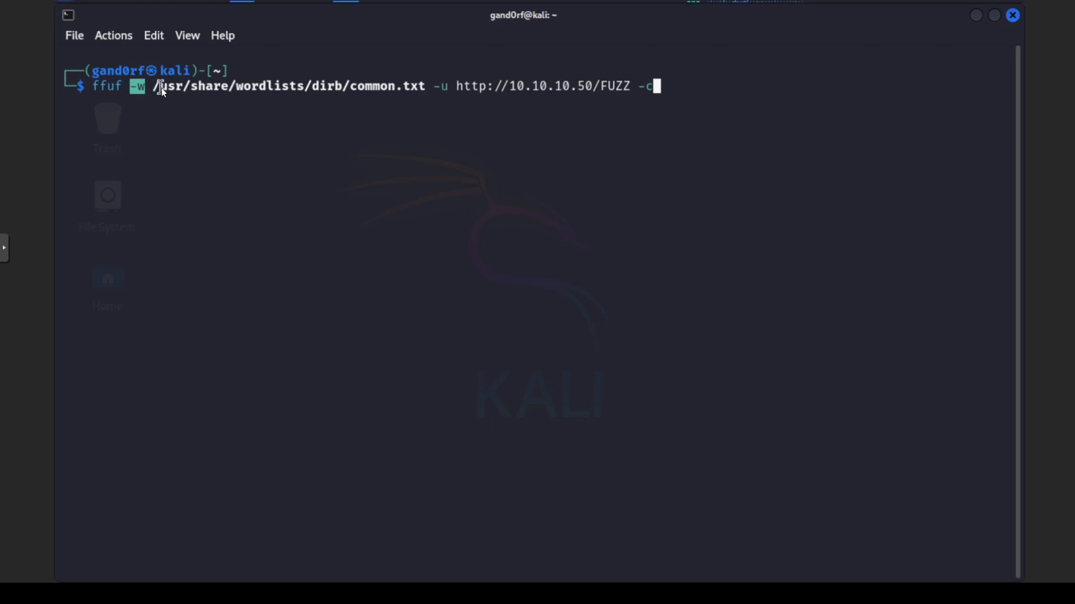
pyautogui.moveTo(336, 103)
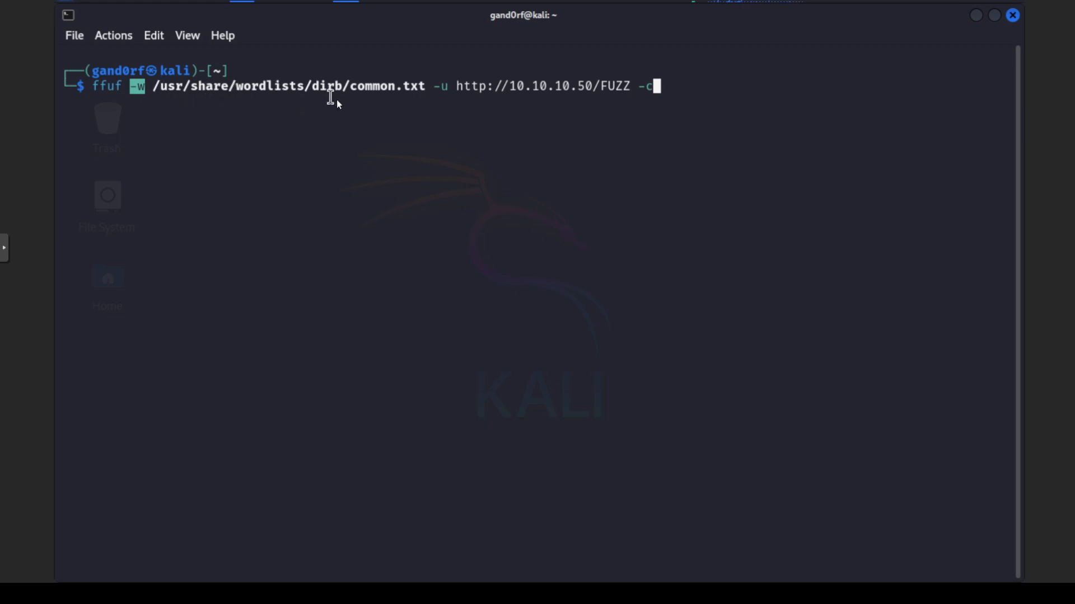
pyautogui.moveTo(335, 109)
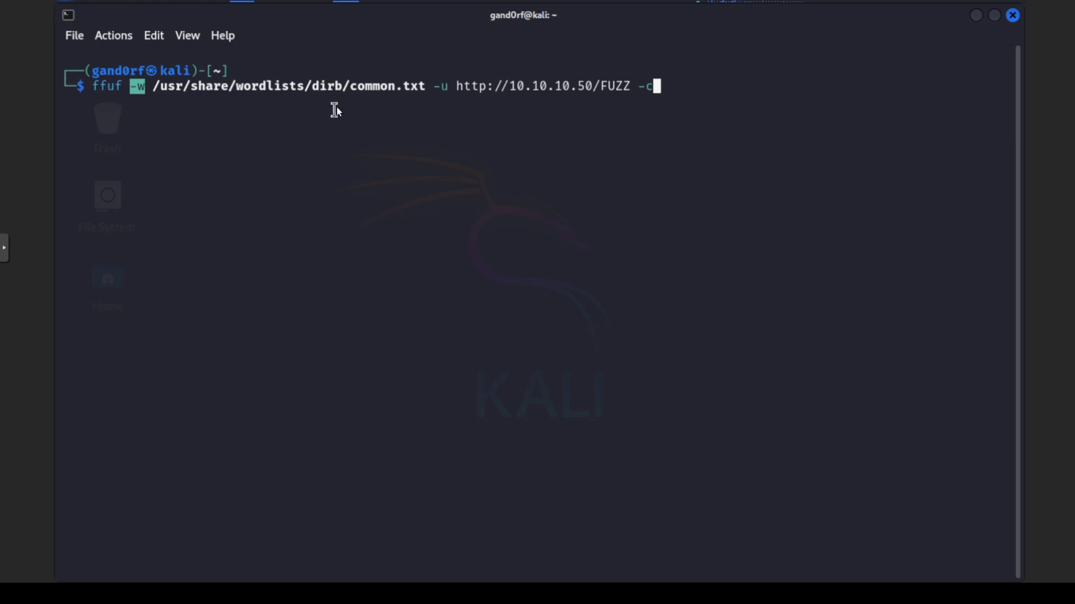
pyautogui.moveTo(358, 118)
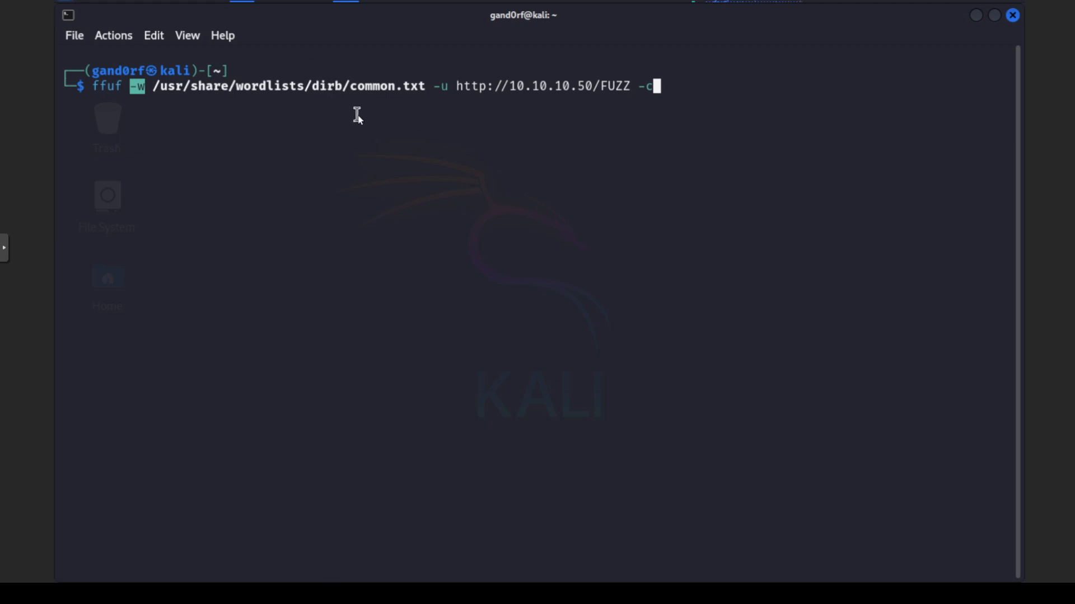
pyautogui.moveTo(370, 108)
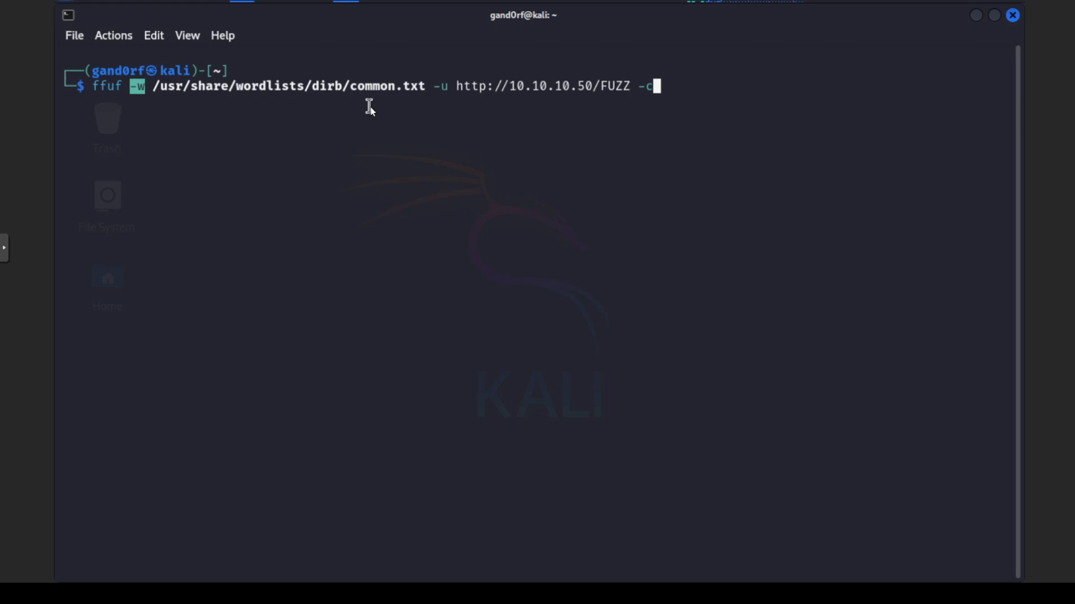
pyautogui.moveTo(385, 123)
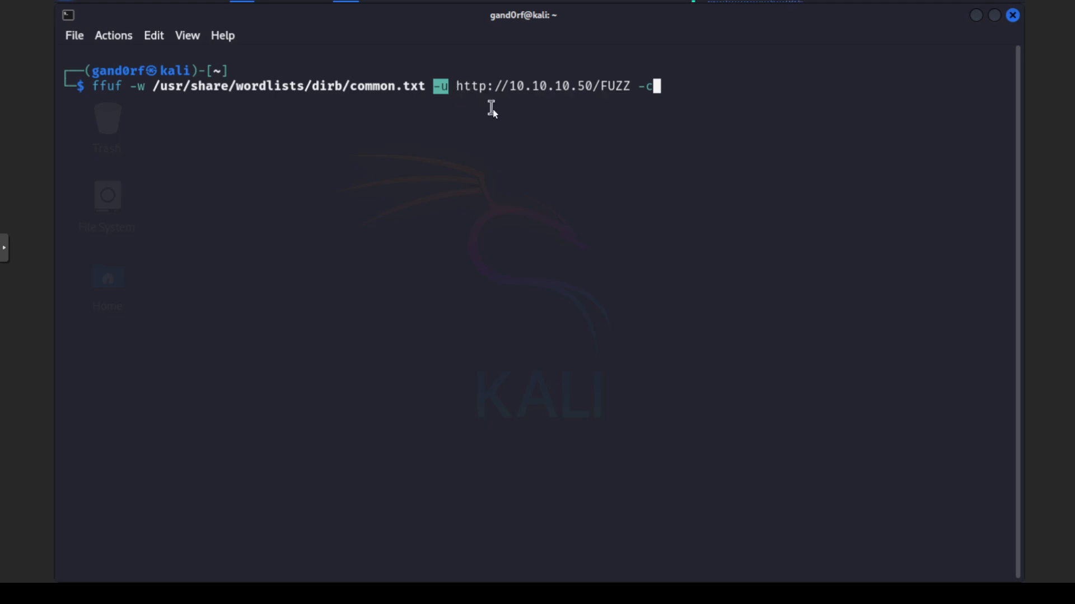
pyautogui.doubleClick(572, 85)
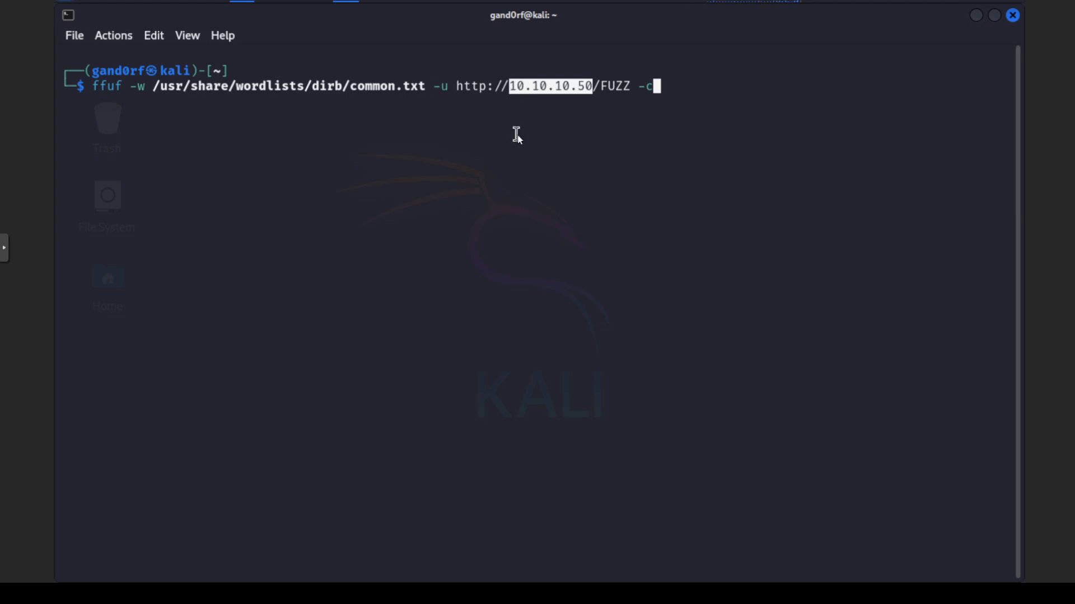
pyautogui.moveTo(527, 155)
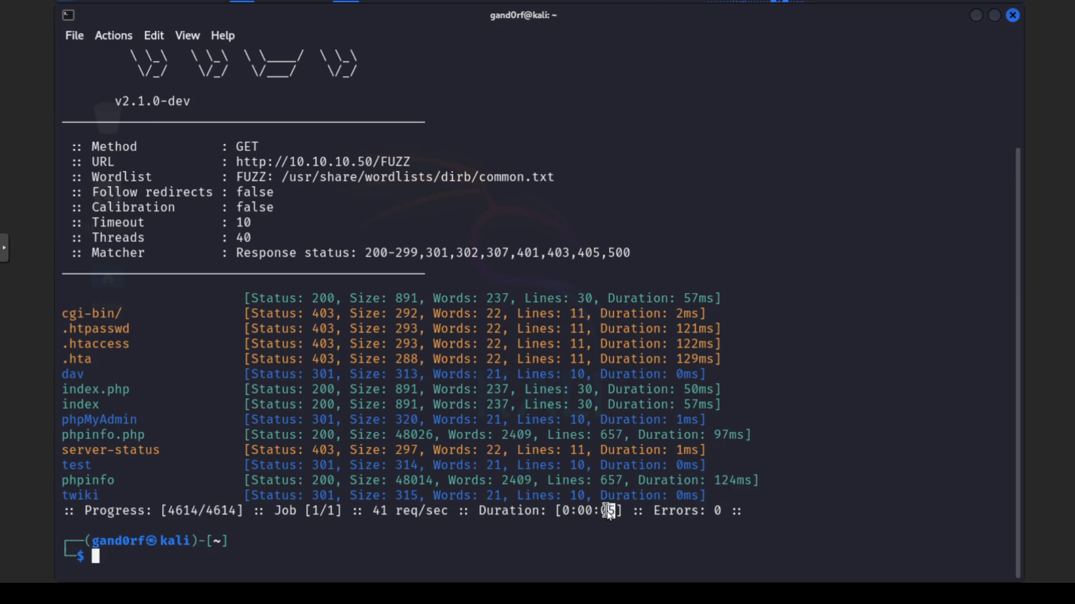
pyautogui.moveTo(293, 447)
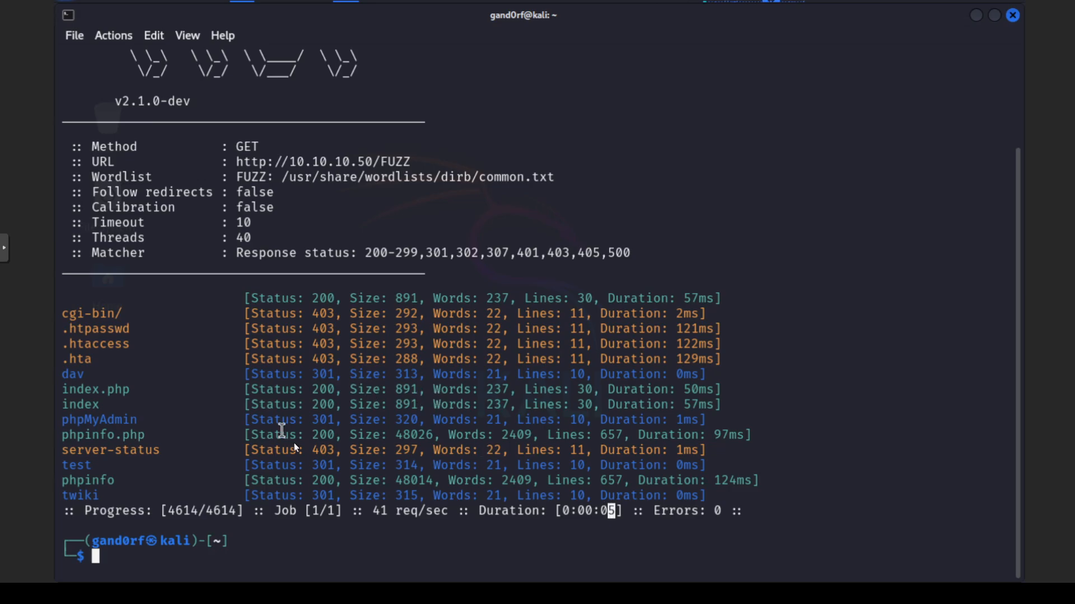
pyautogui.moveTo(311, 303)
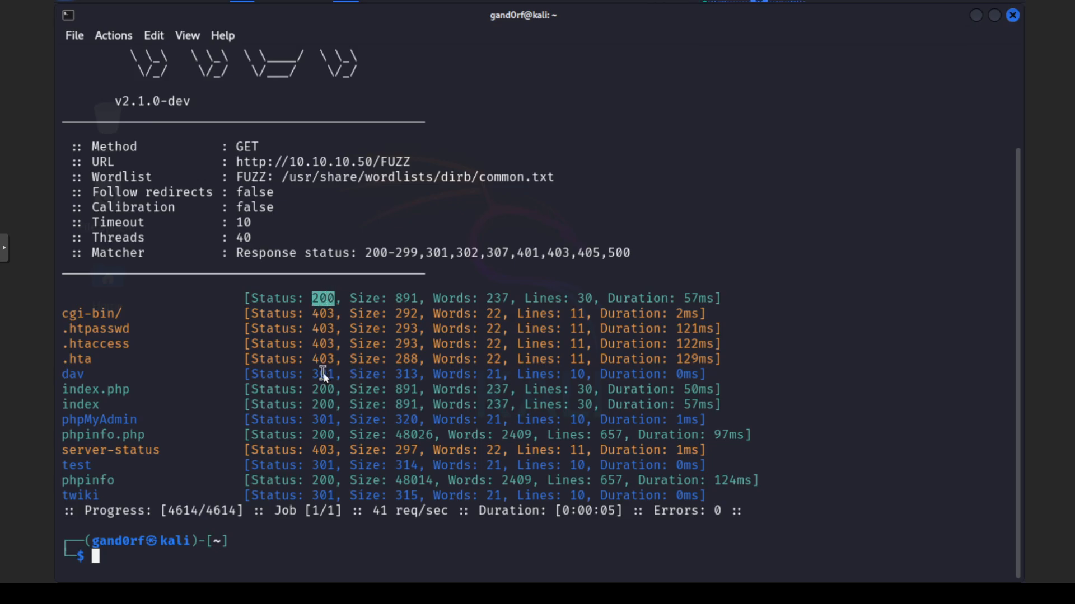
pyautogui.moveTo(311, 344)
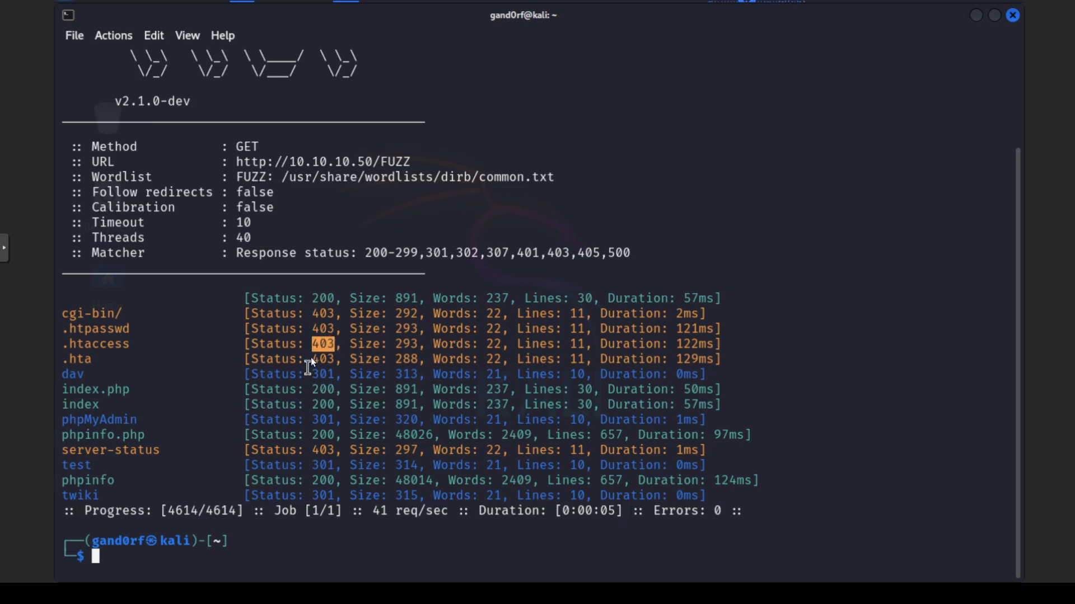
pyautogui.moveTo(289, 350)
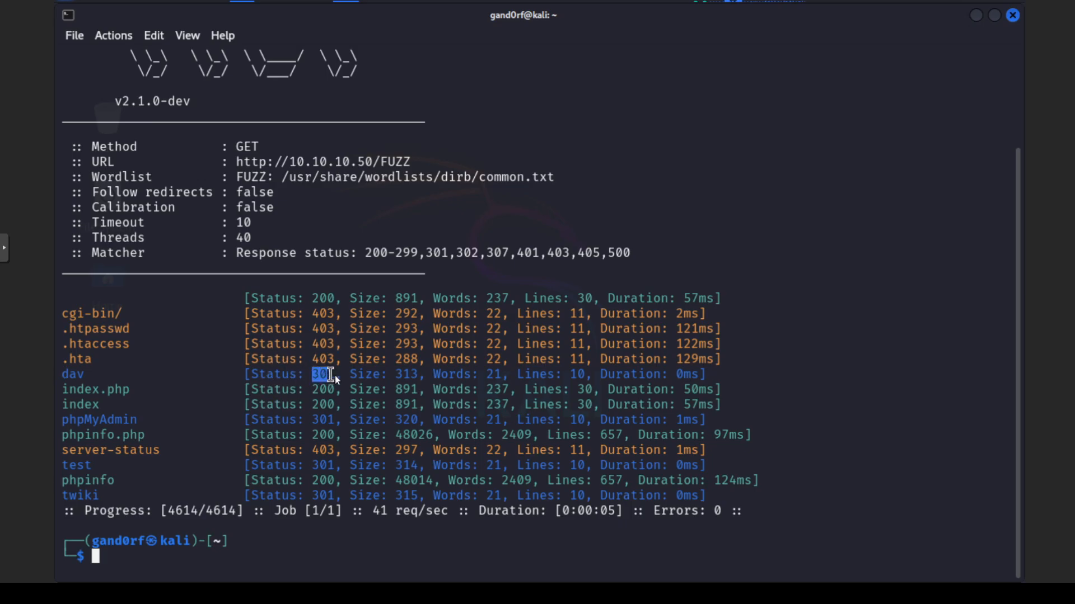
pyautogui.doubleClick(95, 389)
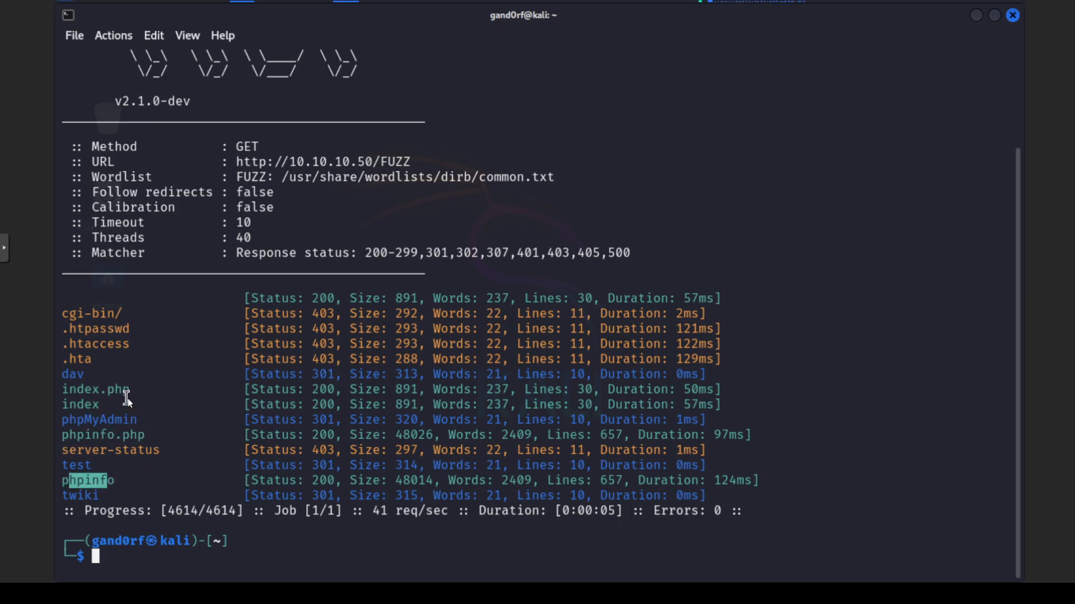
pyautogui.moveTo(96, 495)
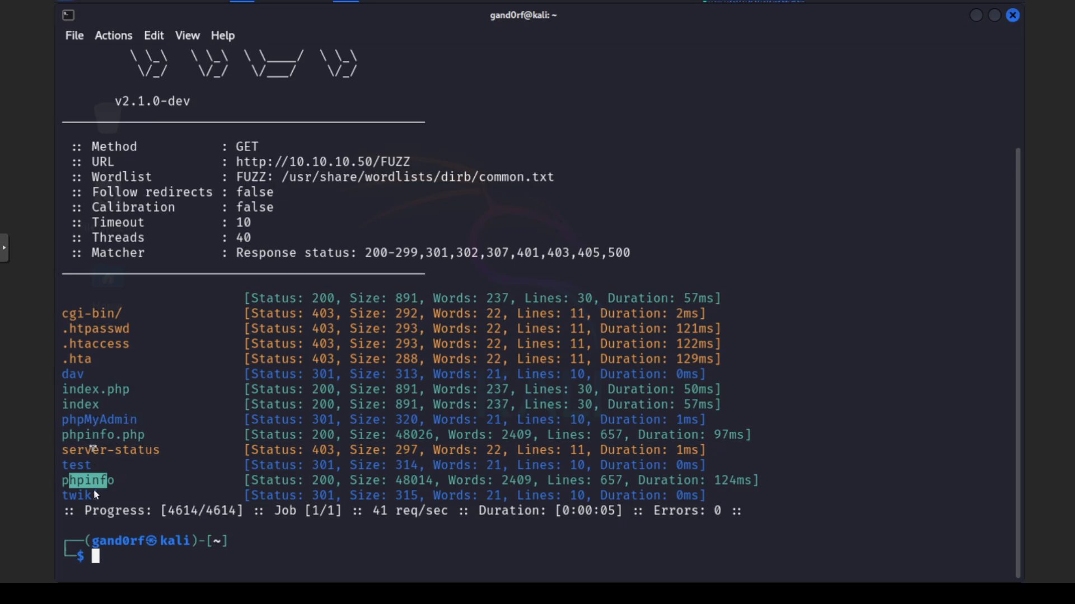
pyautogui.moveTo(168, 493)
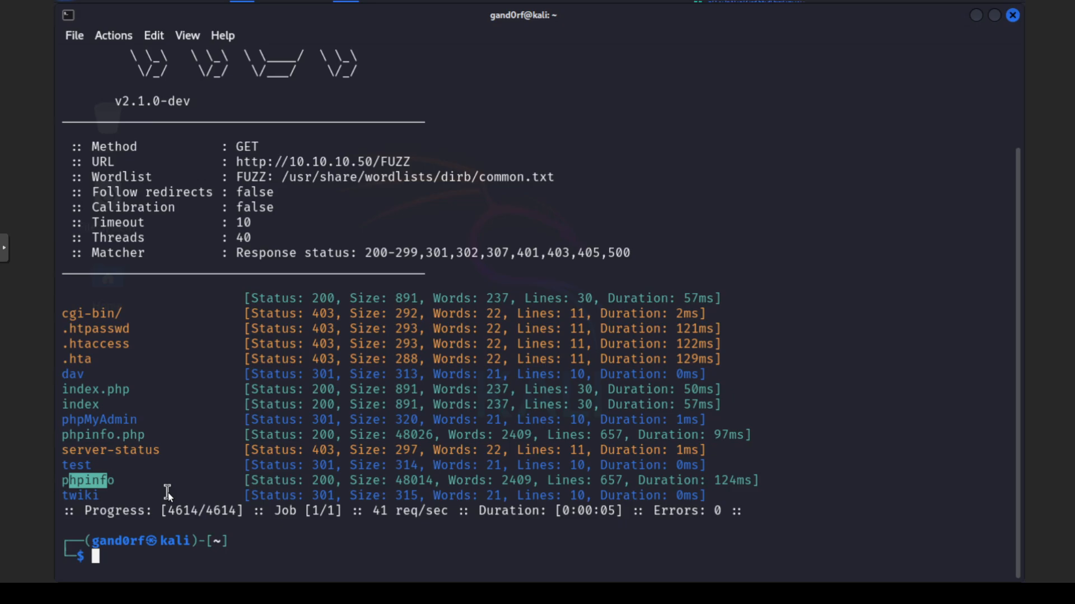
pyautogui.moveTo(111, 499)
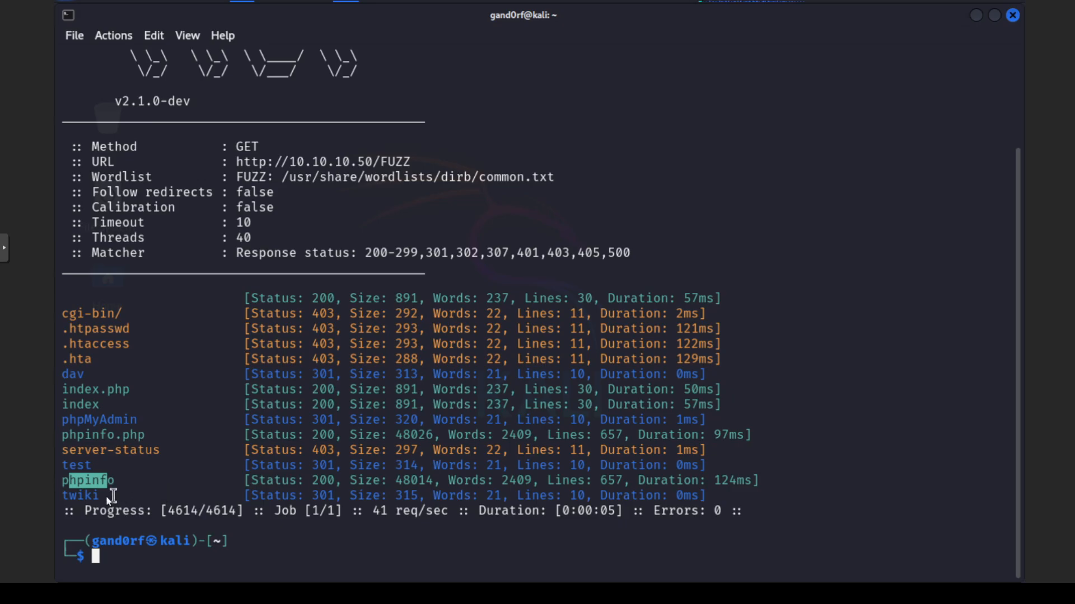
pyautogui.moveTo(92, 421)
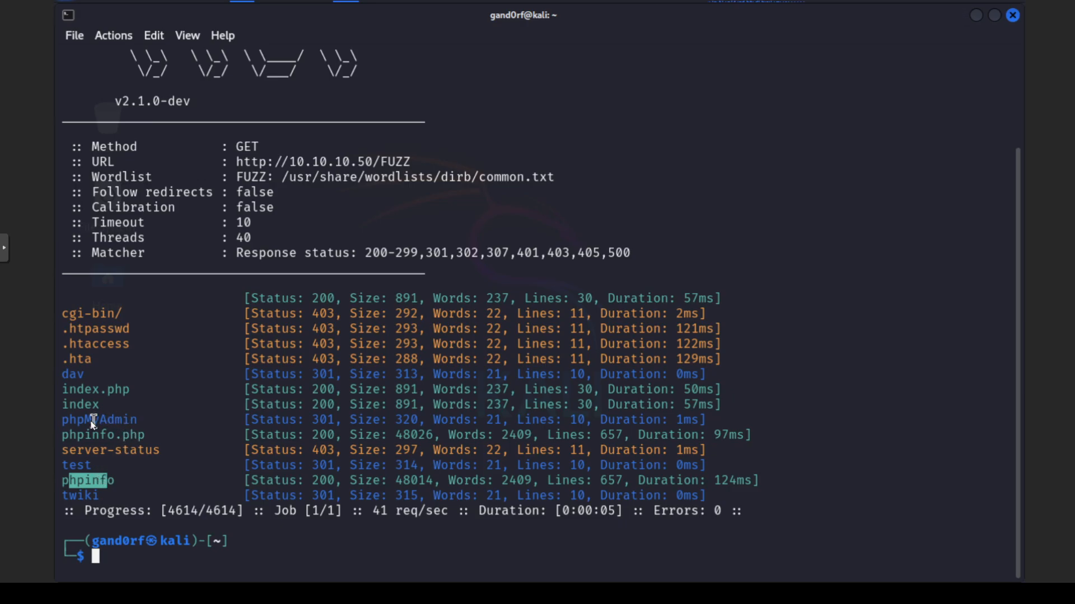
pyautogui.moveTo(92, 447)
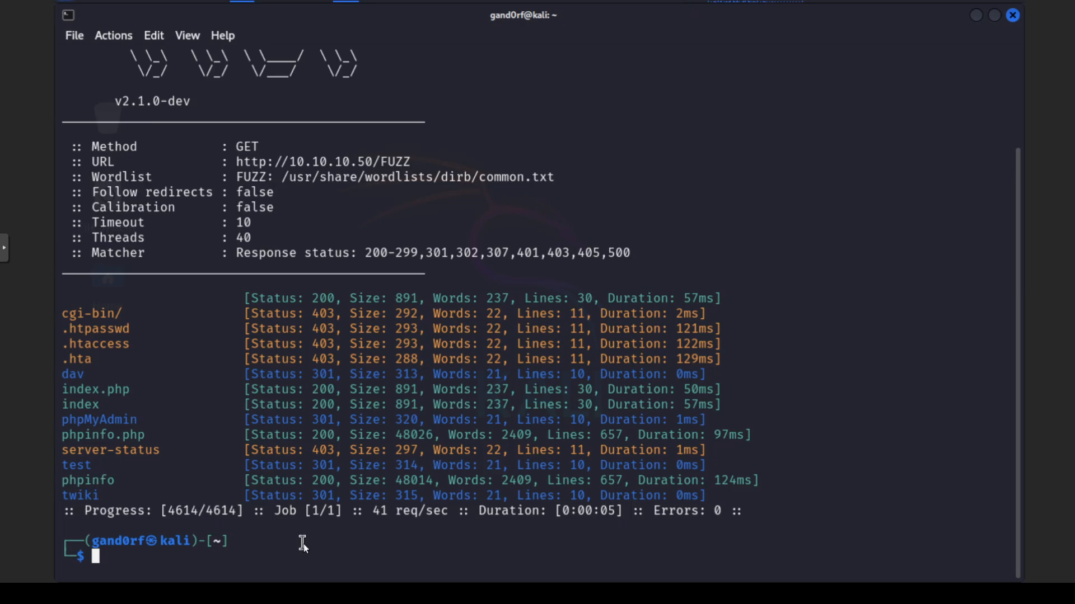
# Step: Run ffuf with common.txt against 10.10.10.50/FUZZ with -c and -recursion, scrolling through queued jobs
pyautogui.write('ffuf -w /usr/share/wordlists/dirb/common.txt -u http://10.10.10.50/FUZZ -c -recursion')
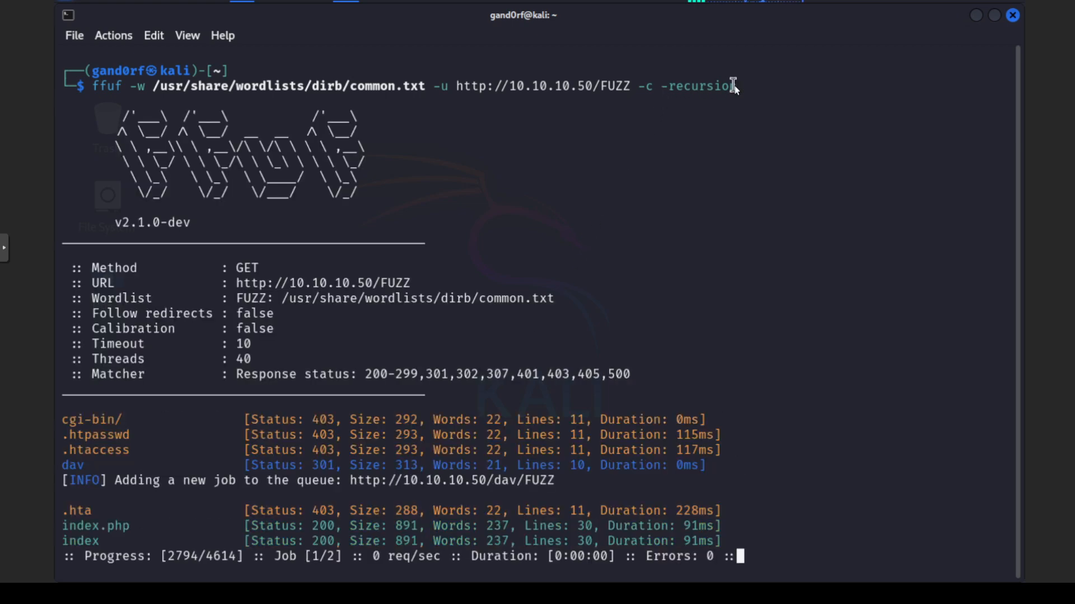
pyautogui.scroll(-3)
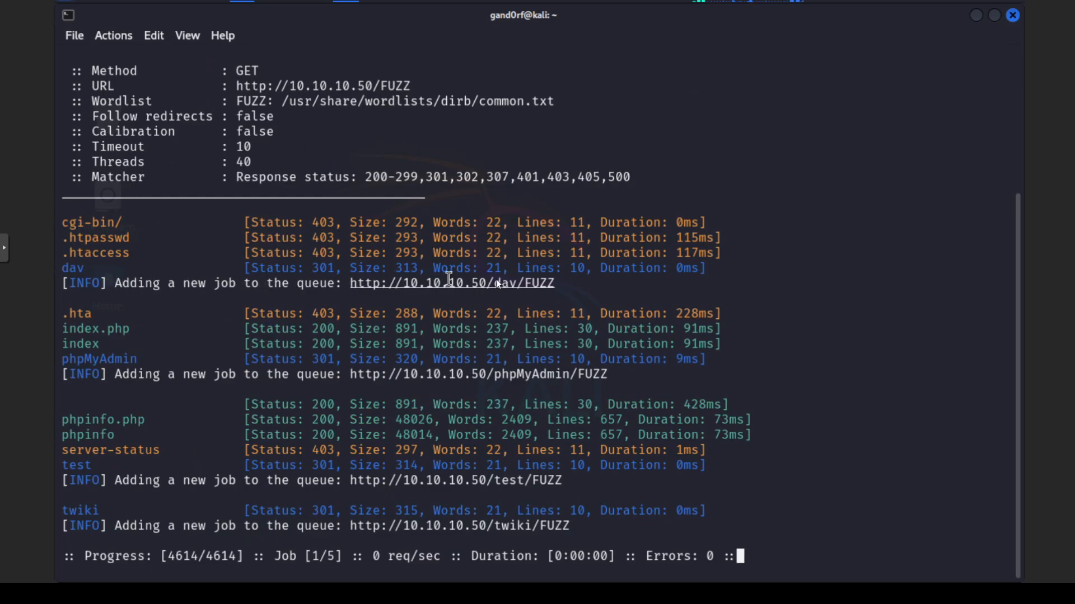
pyautogui.scroll(-3)
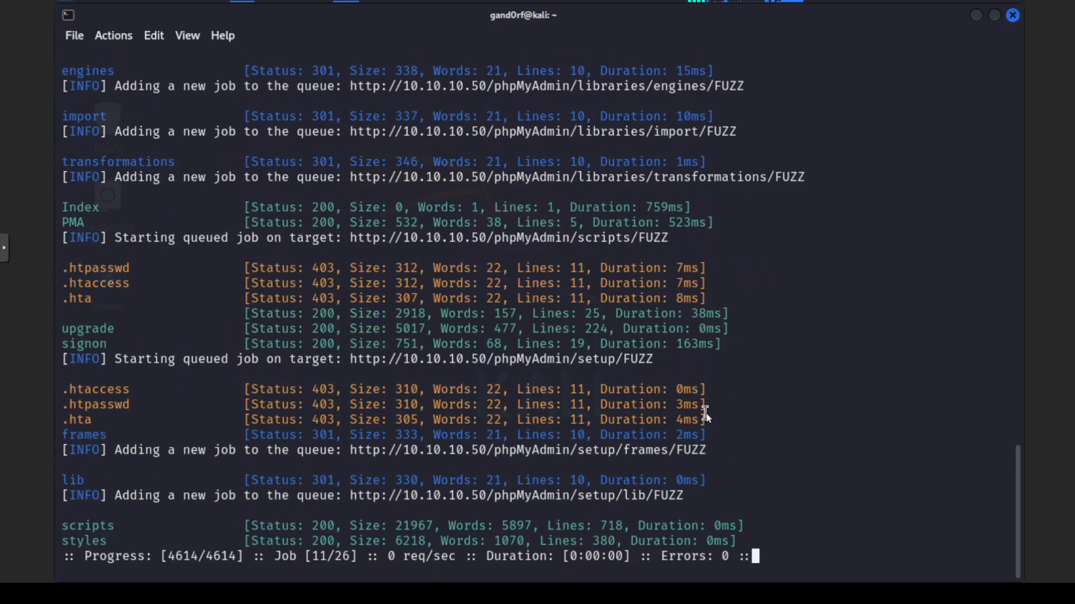
pyautogui.scroll(-3)
pyautogui.write('dirb')
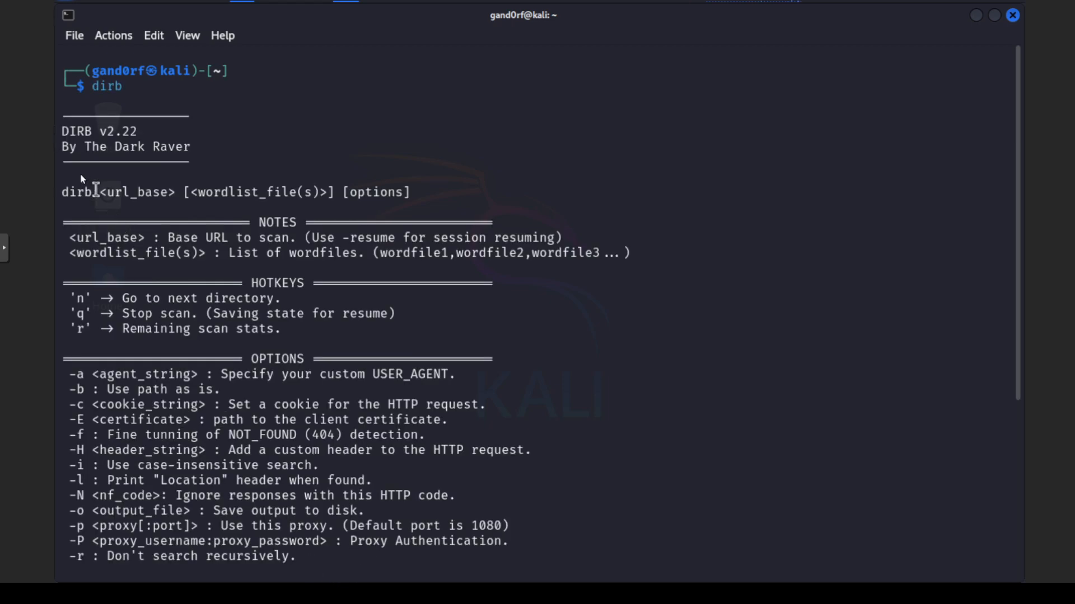
pyautogui.moveTo(66, 224)
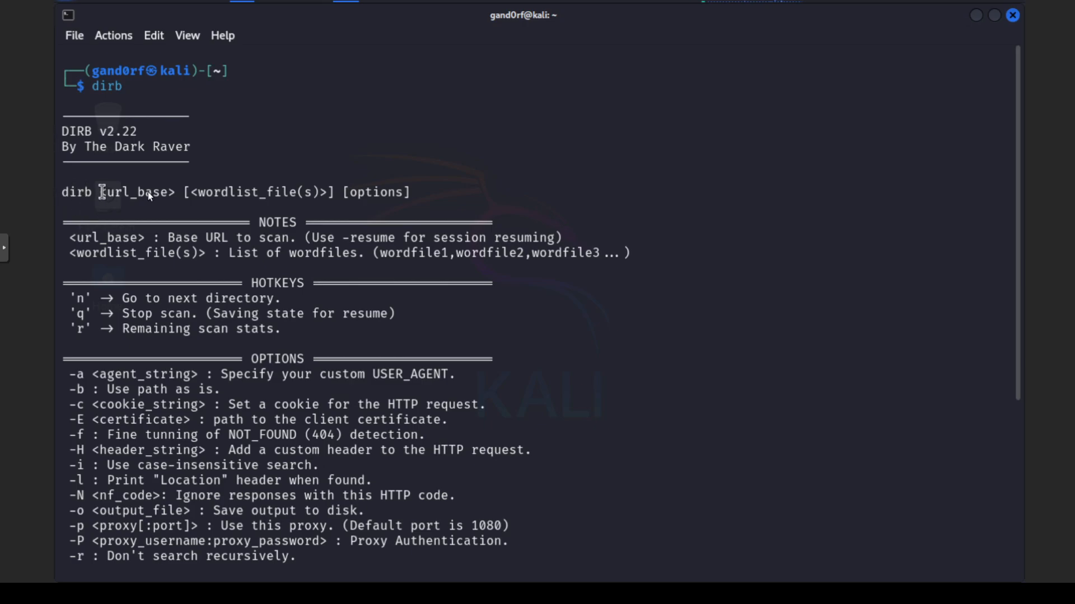
pyautogui.moveTo(435, 185)
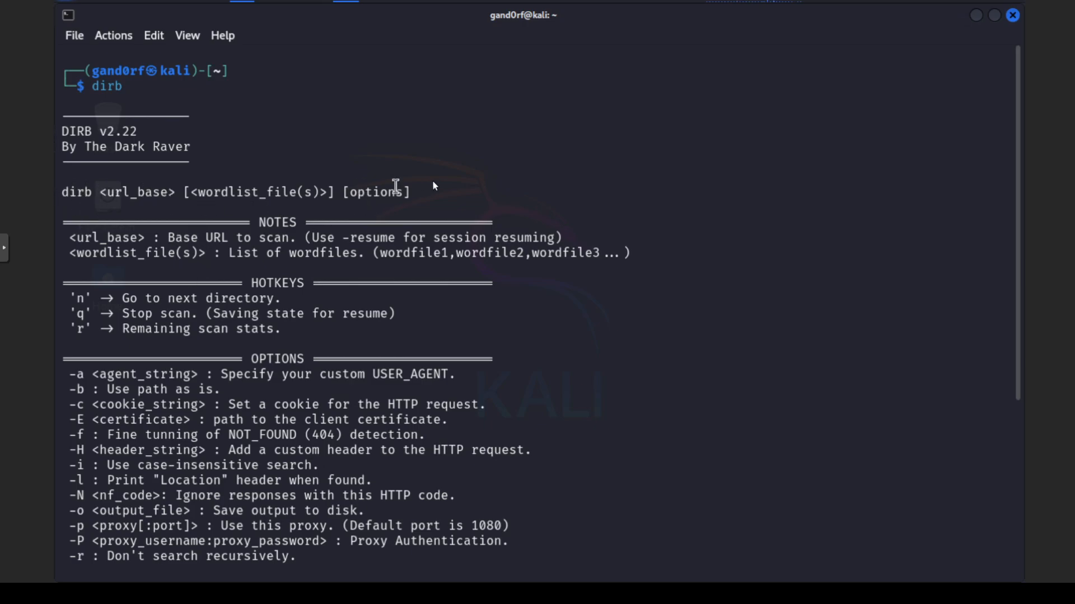
# Step: Scroll the dirb help down to its remaining options and example commands
pyautogui.scroll(-3)
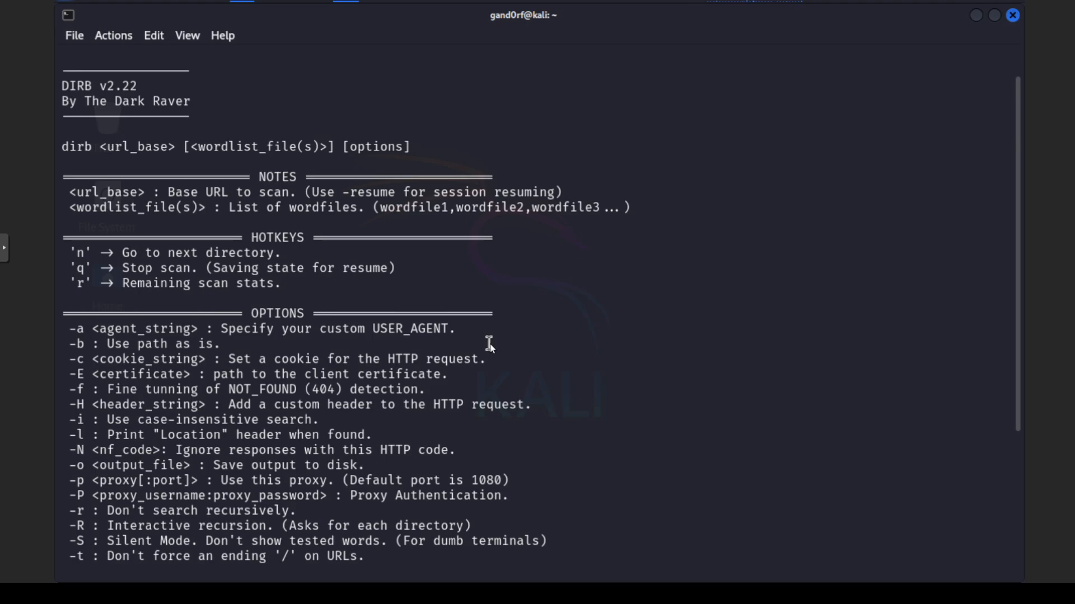
pyautogui.scroll(-3)
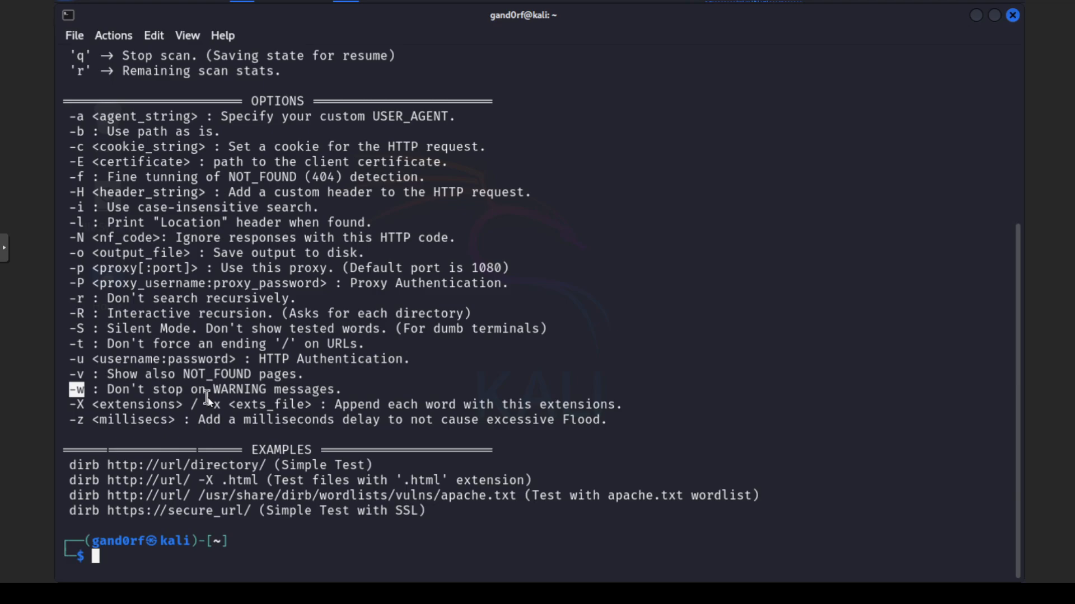
pyautogui.moveTo(125, 395)
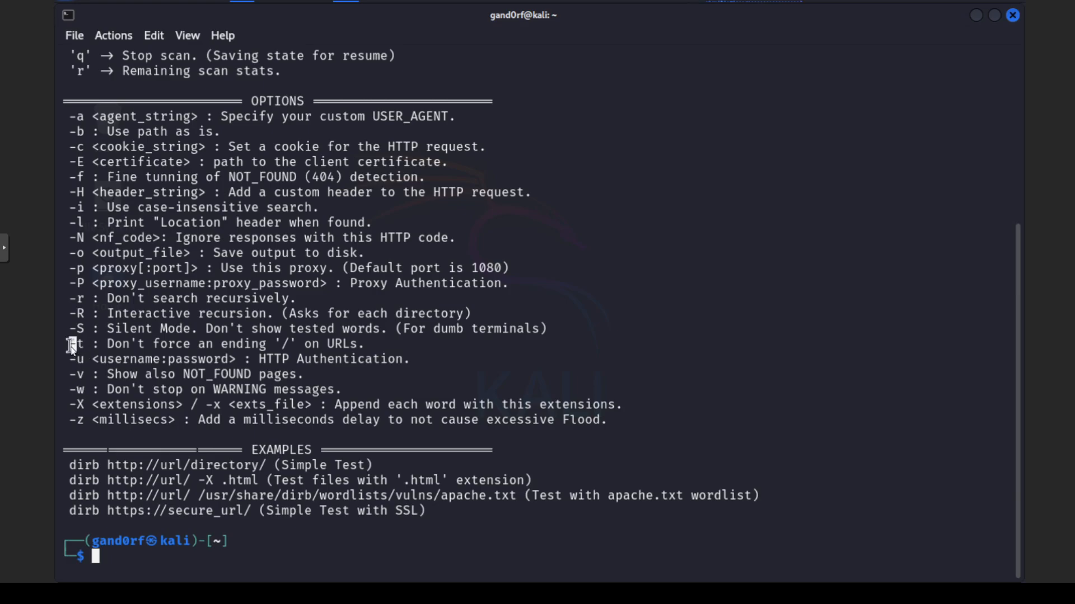
pyautogui.moveTo(283, 357)
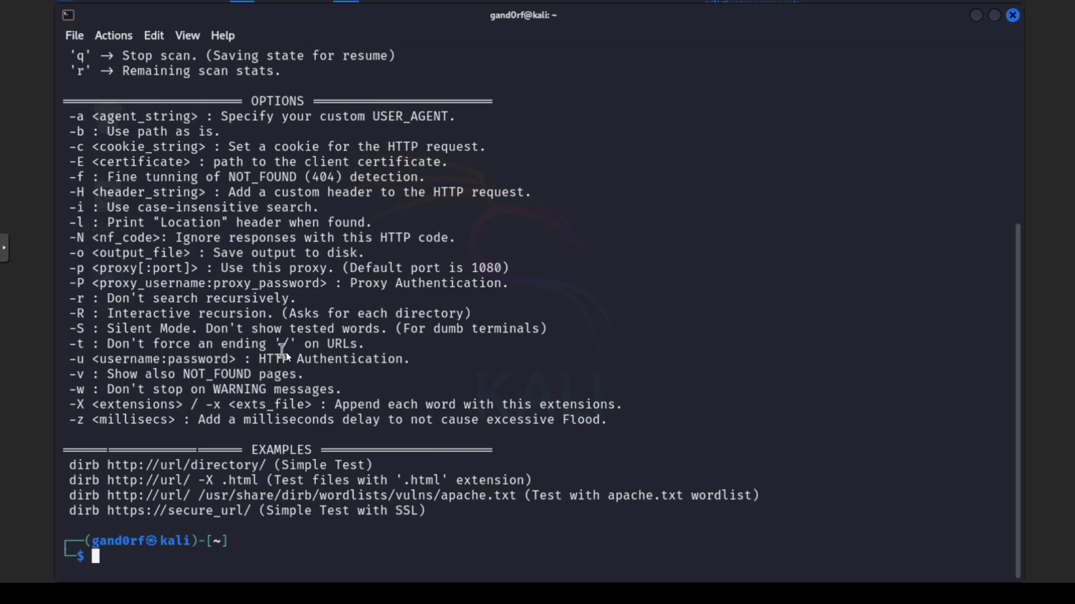
pyautogui.moveTo(370, 360)
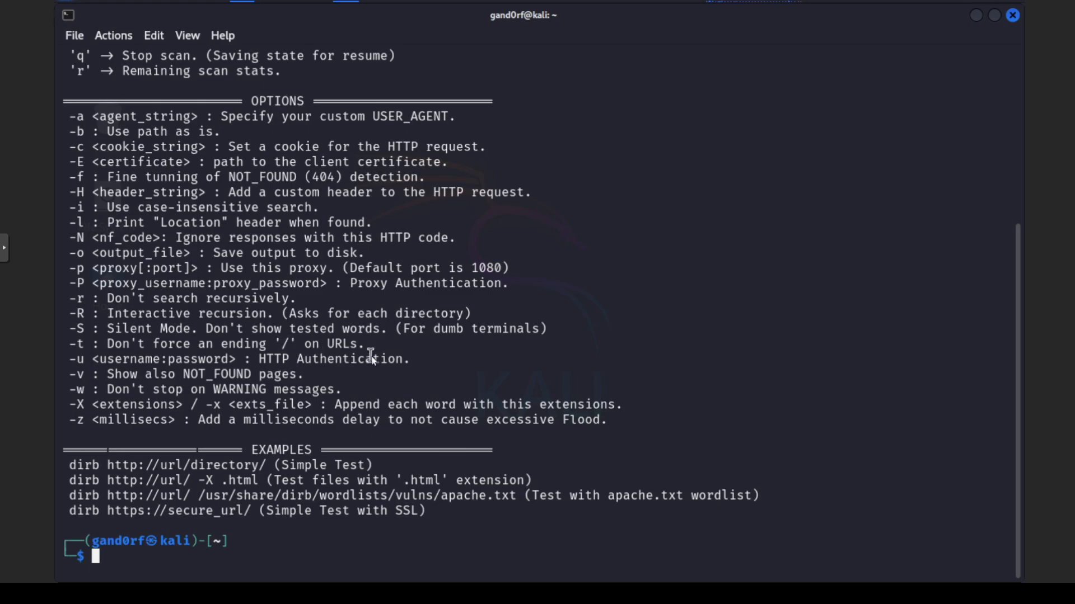
pyautogui.moveTo(89, 404)
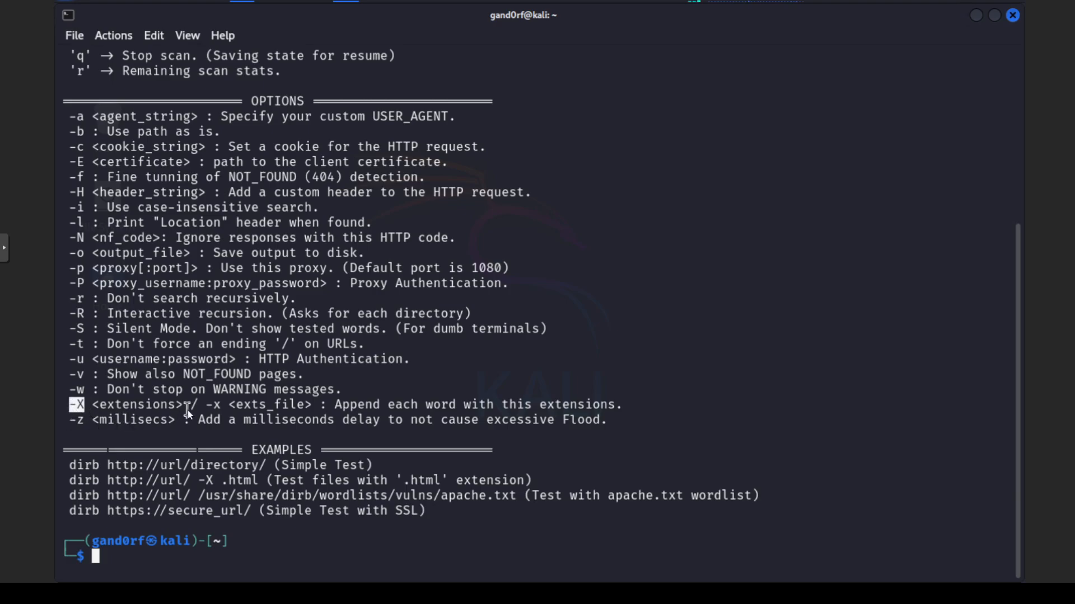
pyautogui.moveTo(413, 405)
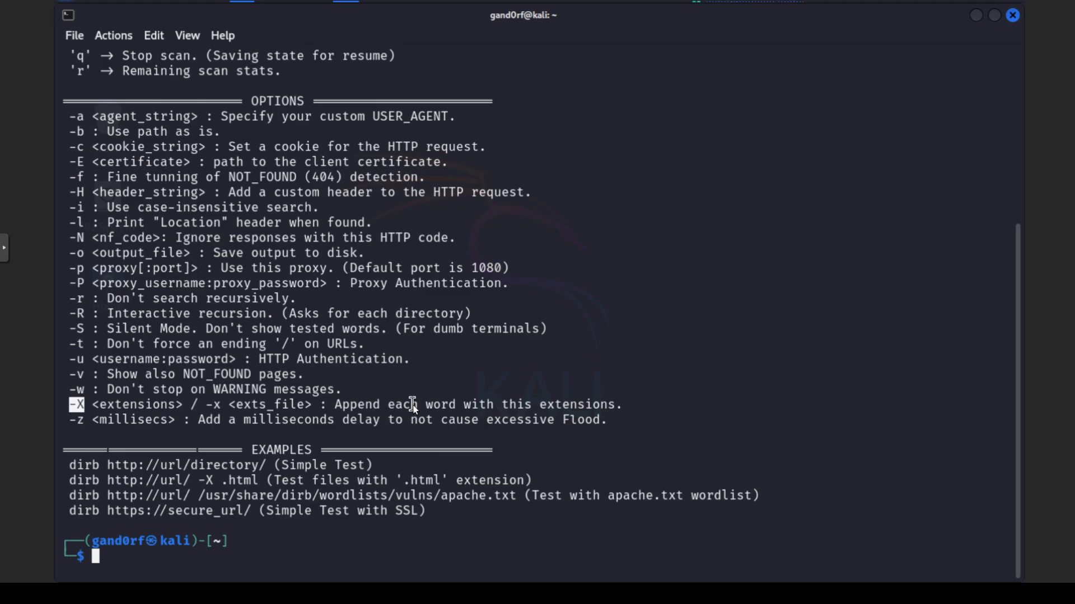
pyautogui.write('dirb http://10.10.10.50/ /usr/share/wordlists/dirb/common.txt -t -w -X php,txt,db')
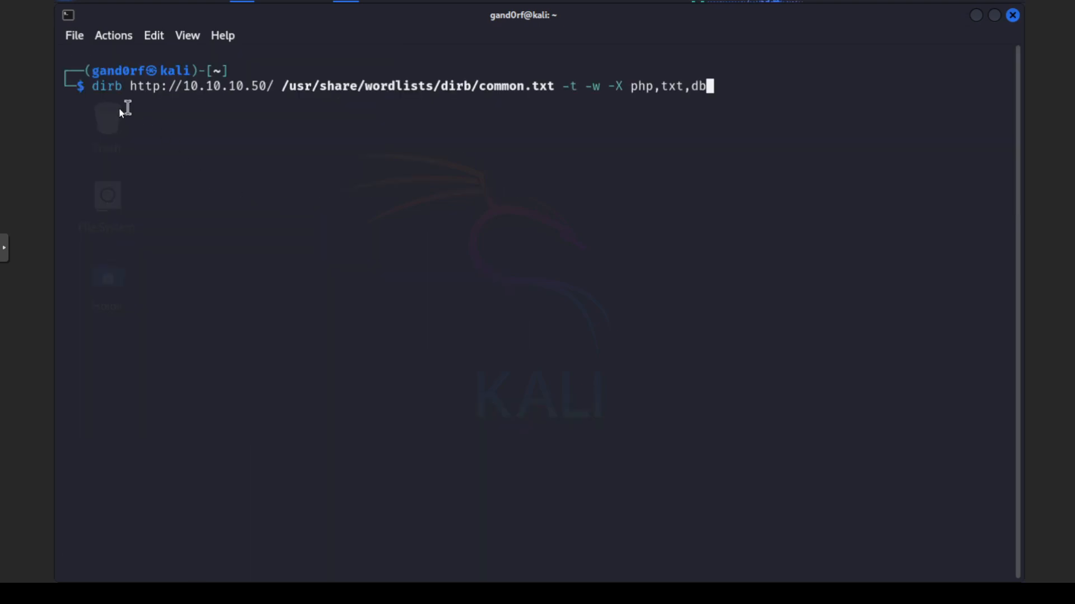
pyautogui.moveTo(109, 99)
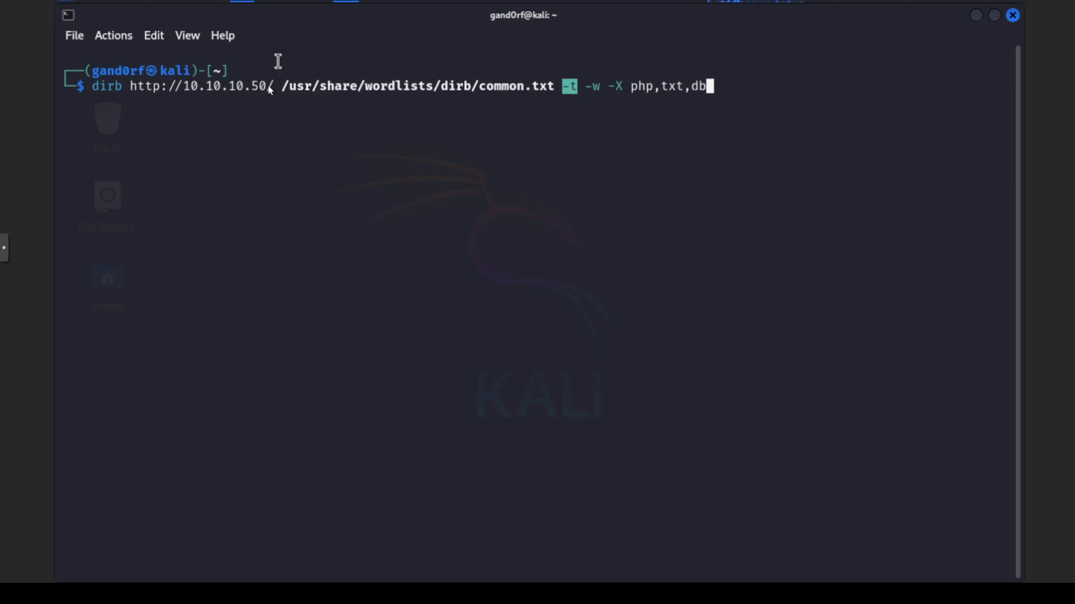
pyautogui.moveTo(293, 109)
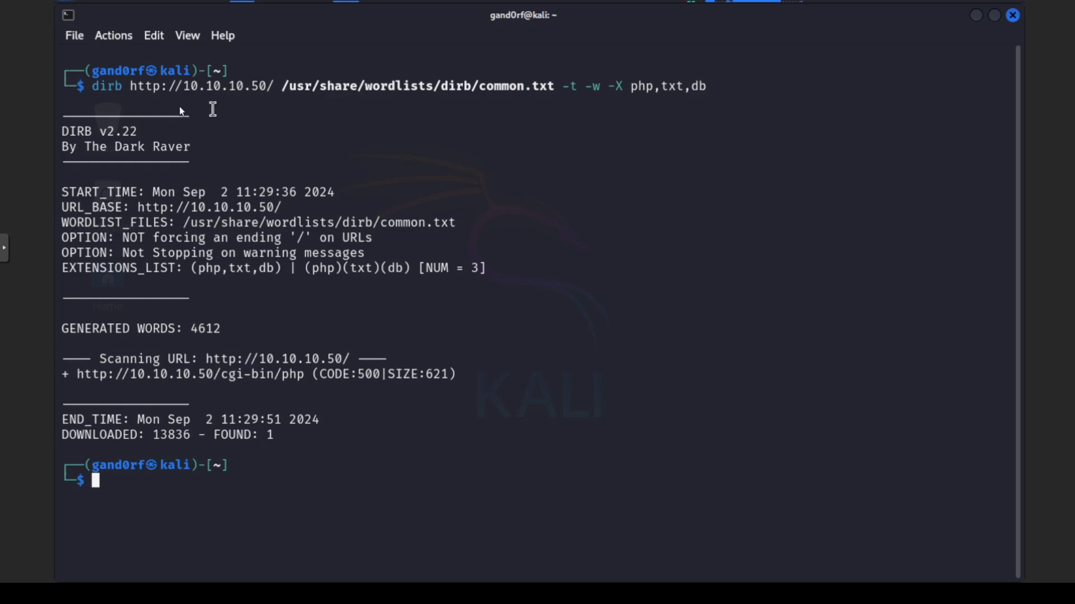
pyautogui.moveTo(318, 224)
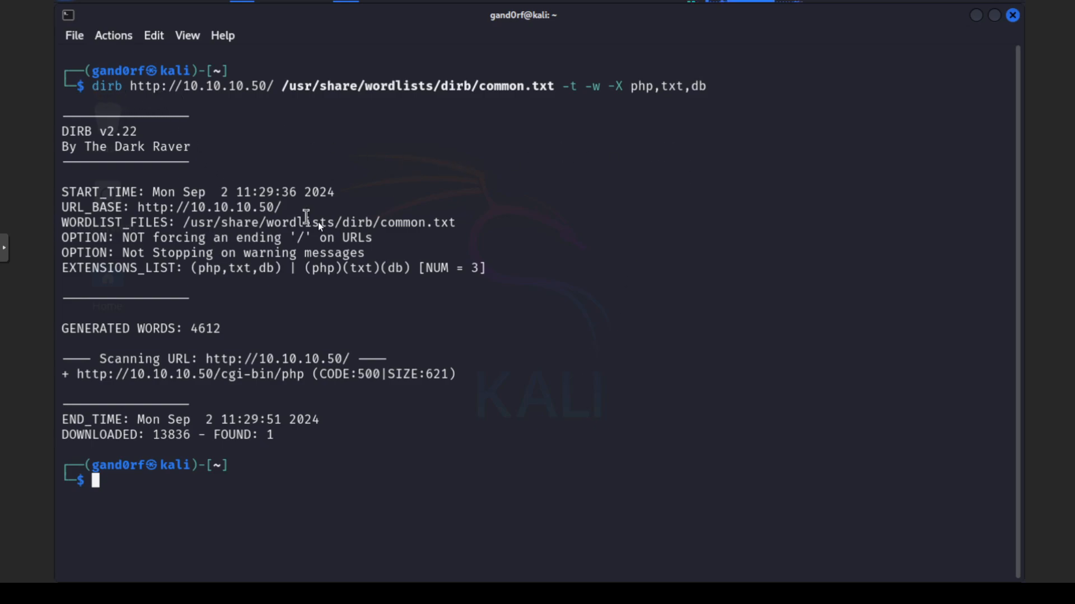
pyautogui.moveTo(629, 88)
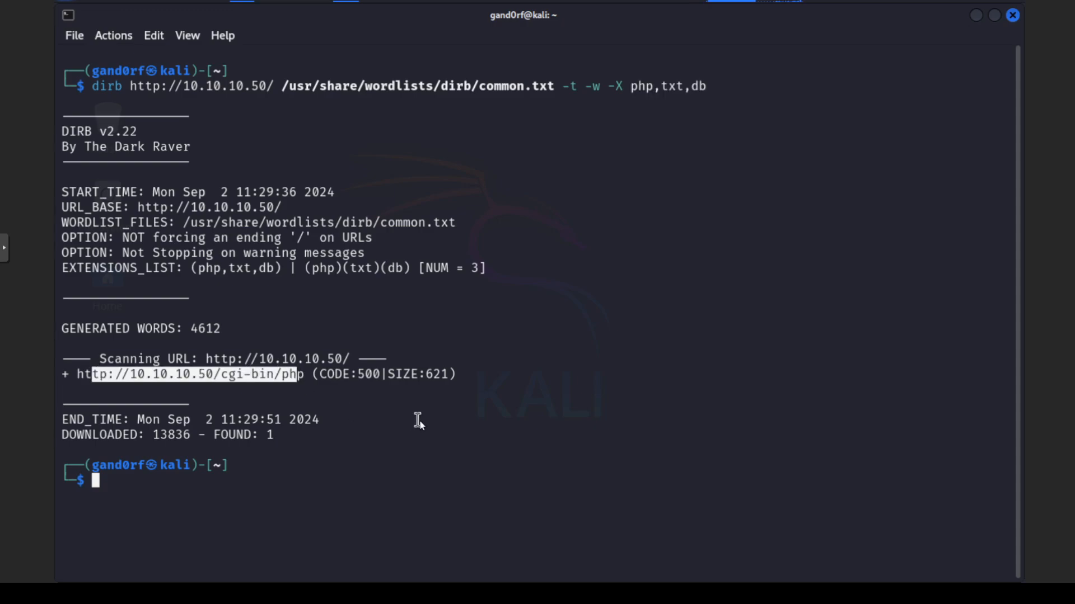
pyautogui.moveTo(163, 282)
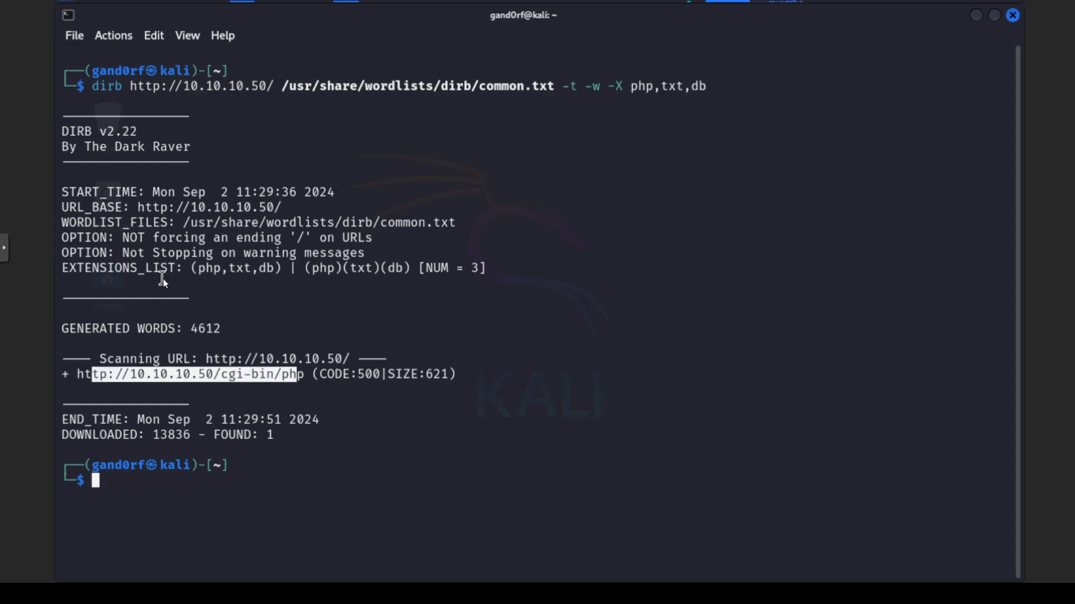
pyautogui.moveTo(481, 88)
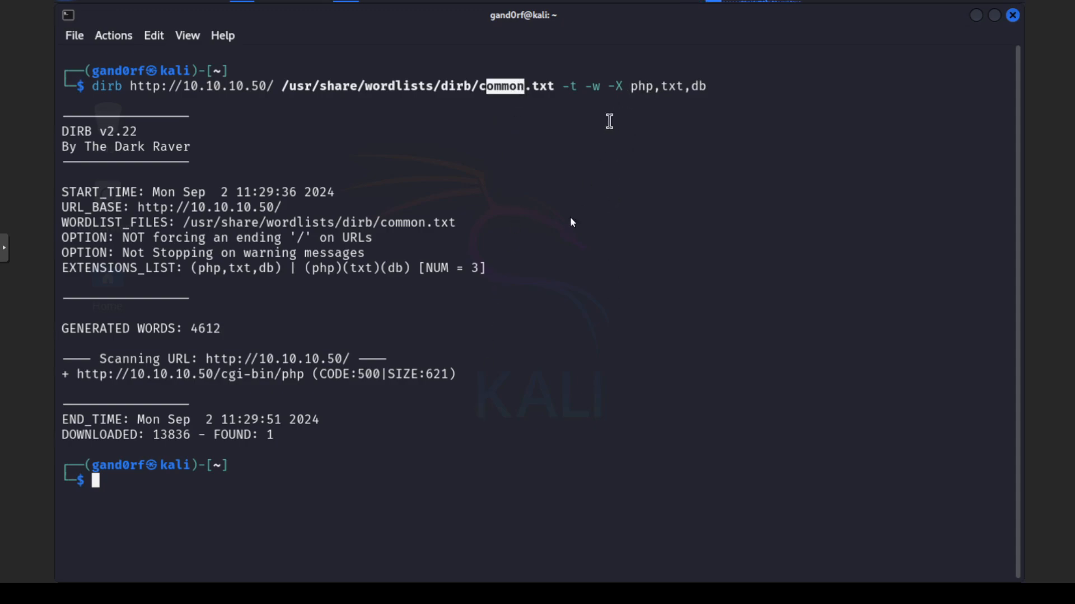
pyautogui.moveTo(651, 398)
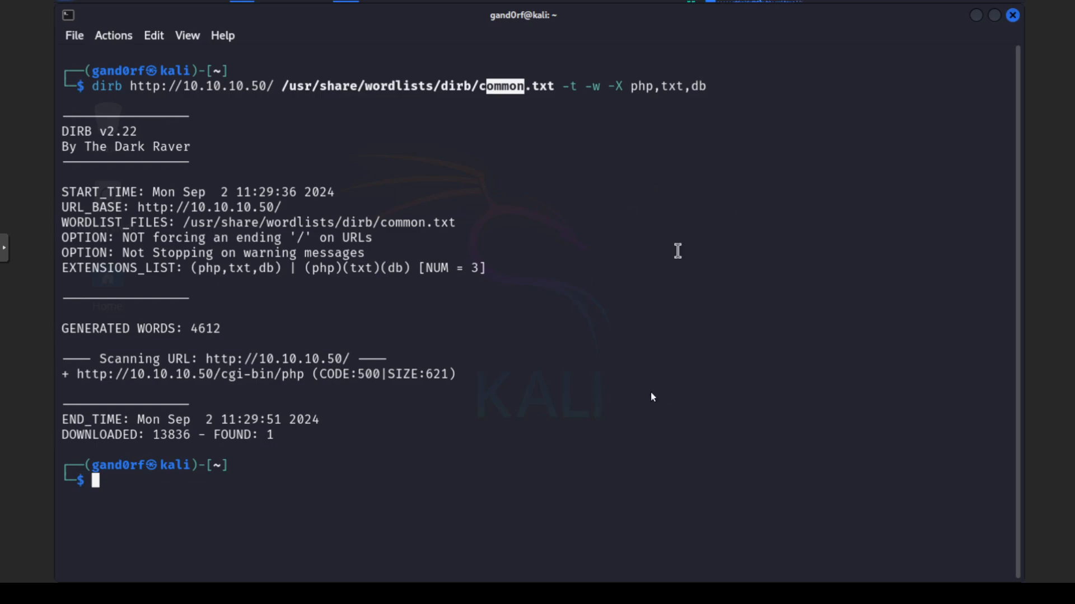
pyautogui.moveTo(422, 294)
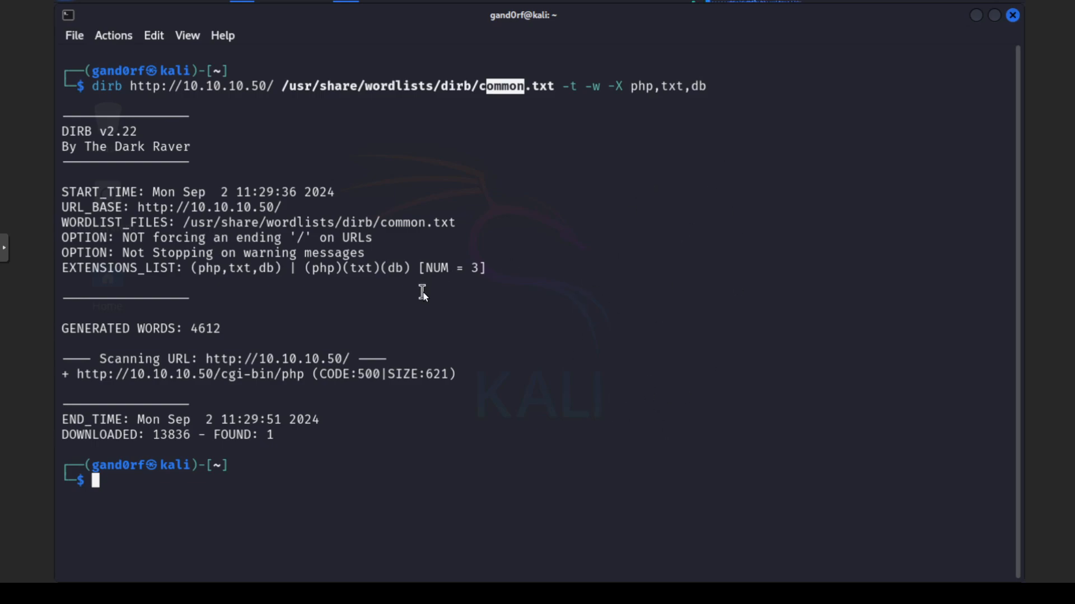
# Step: Clear the terminal and scroll through the recursive dirb results into dav and phpMyAdmin
pyautogui.write('clear')
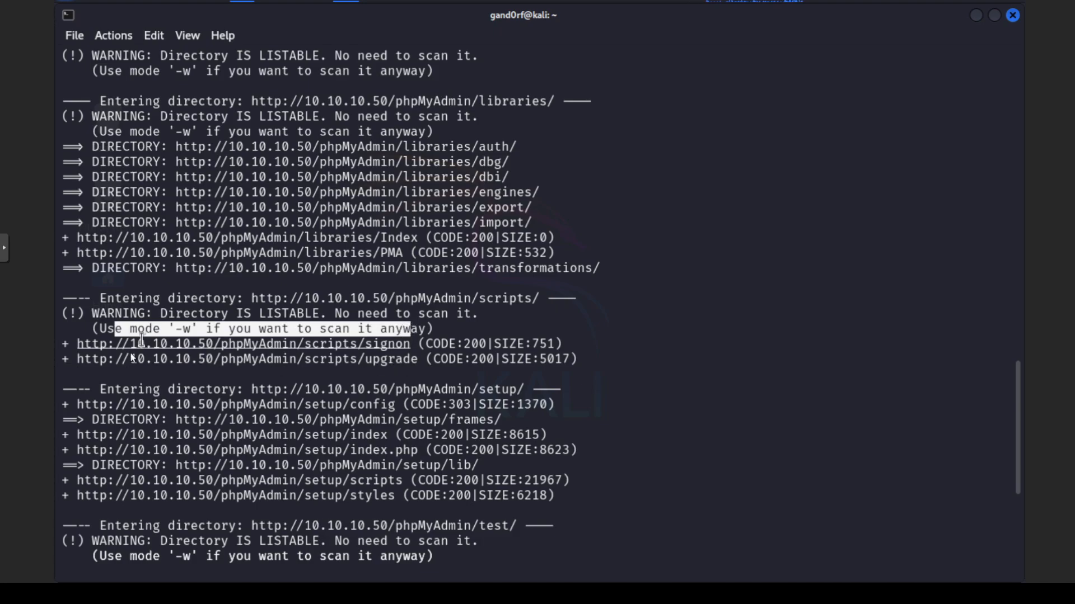
pyautogui.moveTo(390, 358)
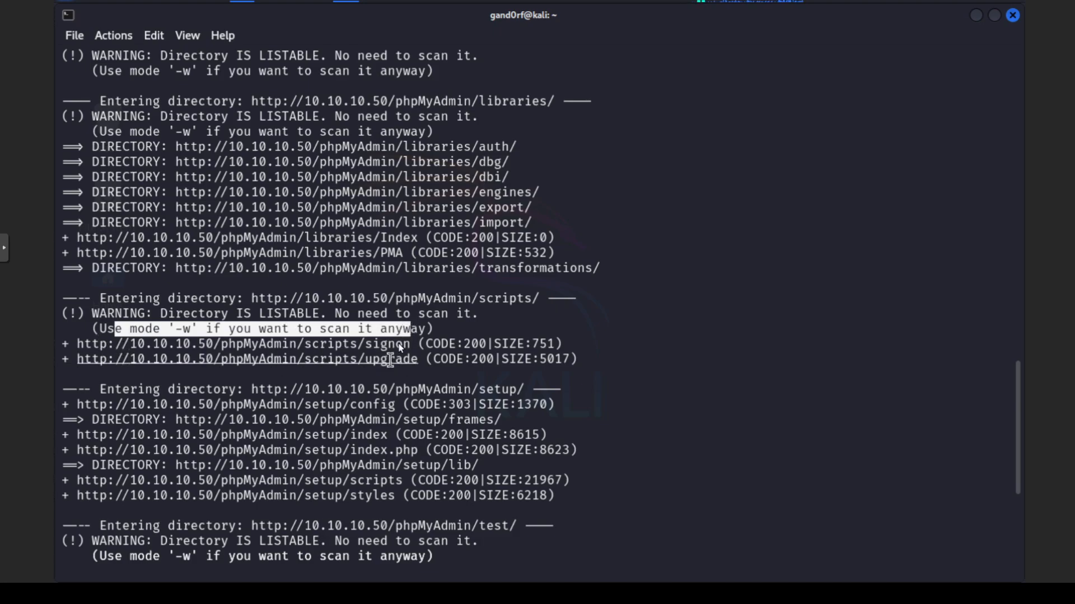
pyautogui.moveTo(455, 380)
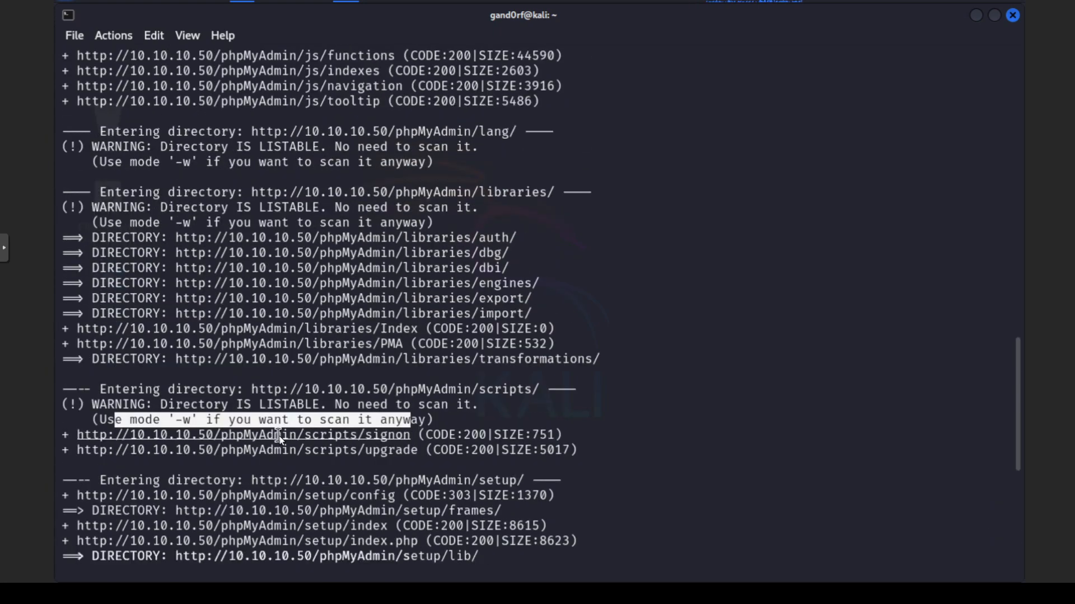
pyautogui.scroll(-3)
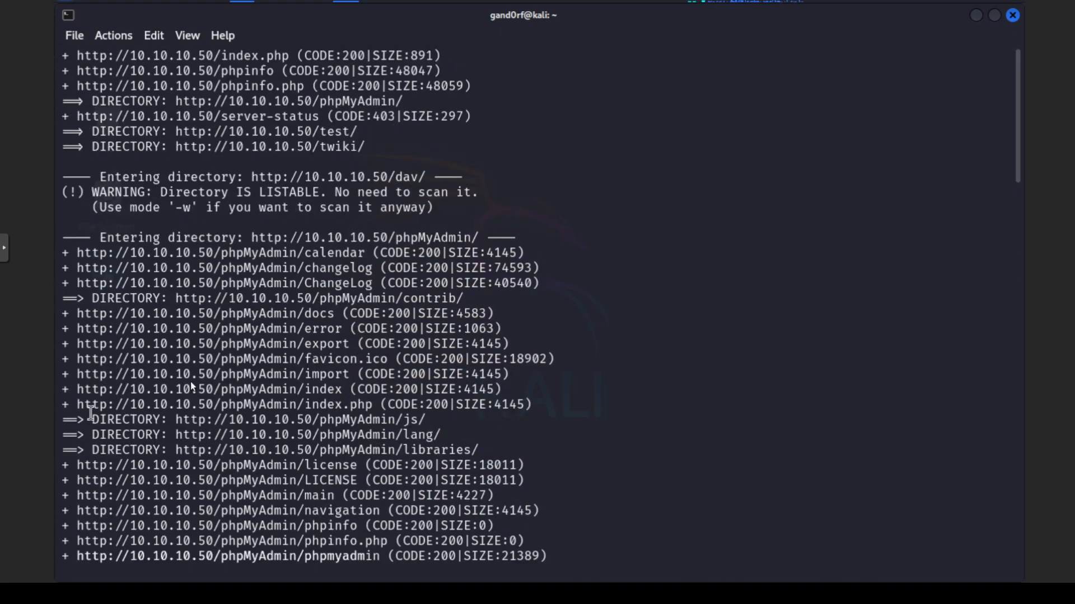
pyautogui.moveTo(62, 345)
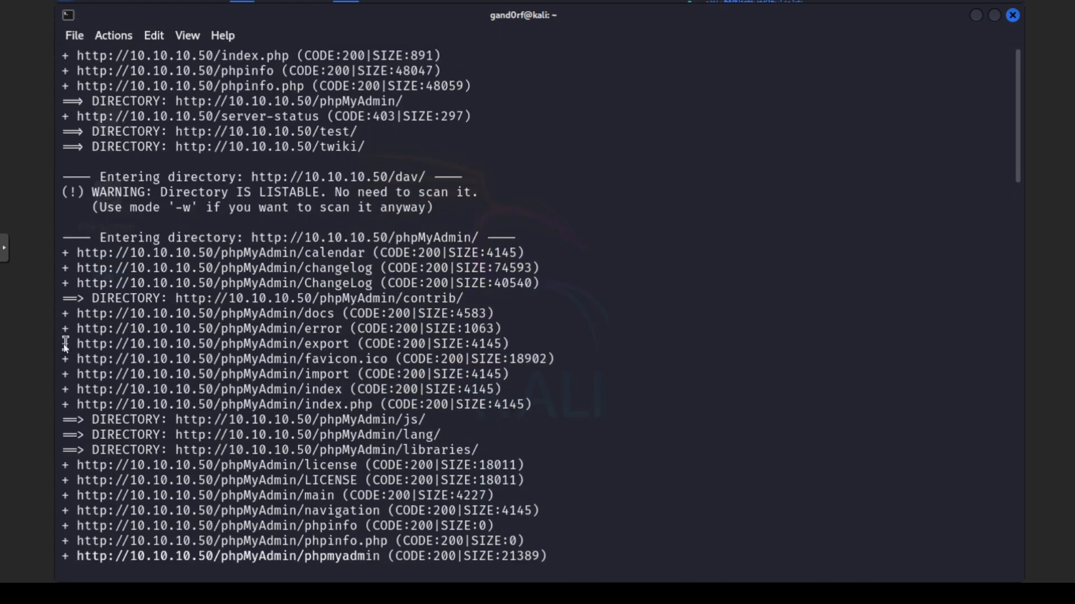
pyautogui.scroll(-3)
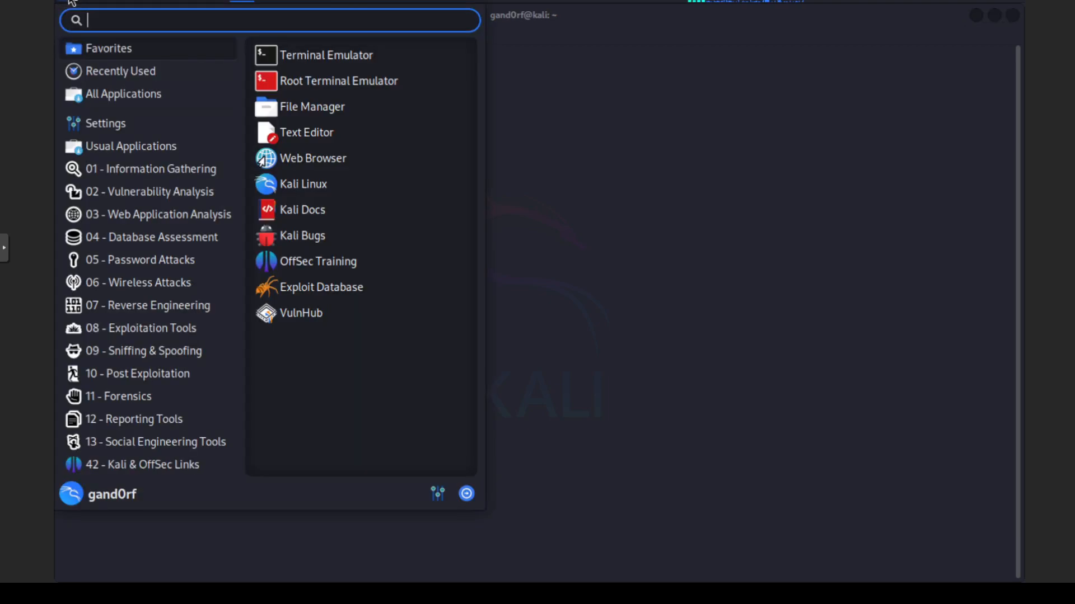
pyautogui.moveTo(101, 21)
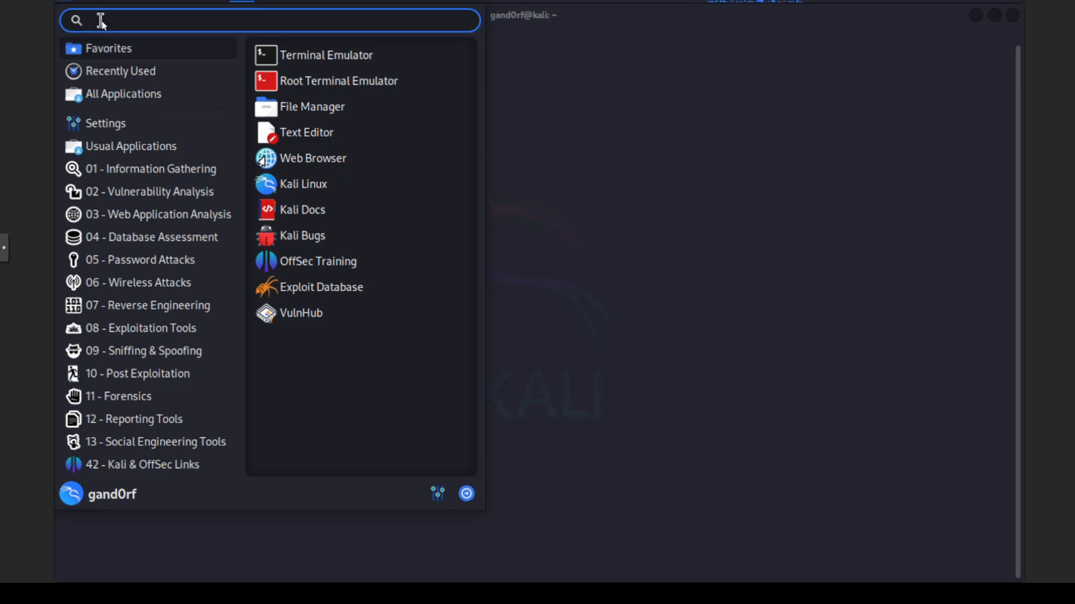
# Step: Search the Kali application menu for dirb, listing dirb, dirbuster and Run dirb
pyautogui.write('dirb')
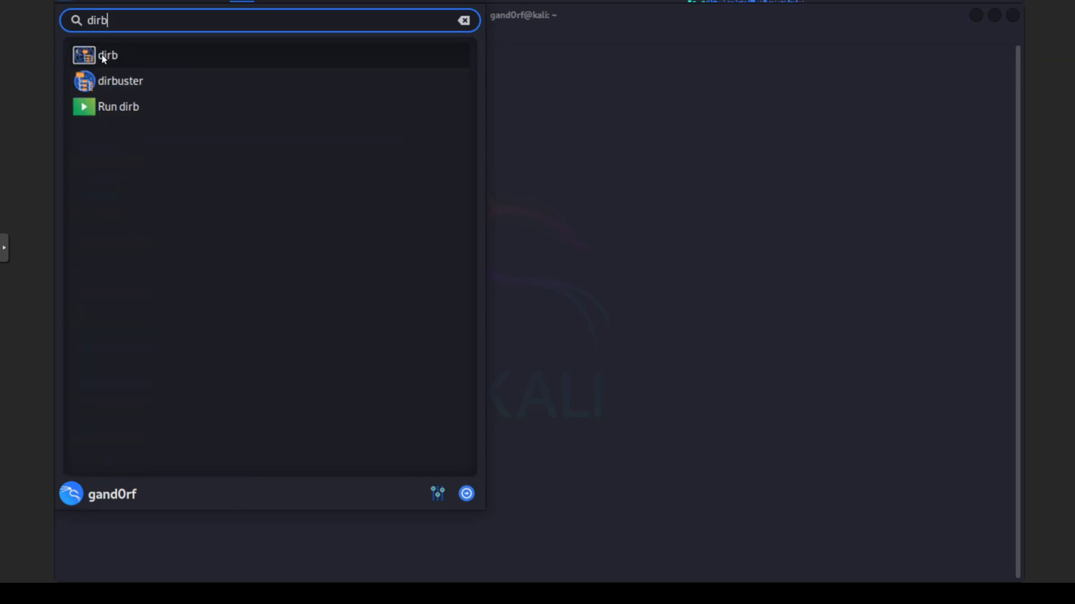